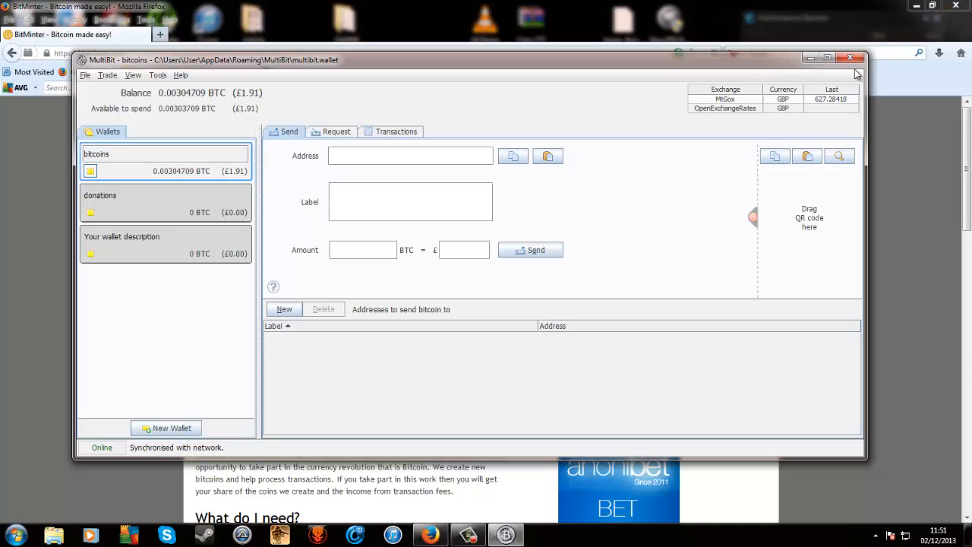
pyautogui.moveTo(184, 178)
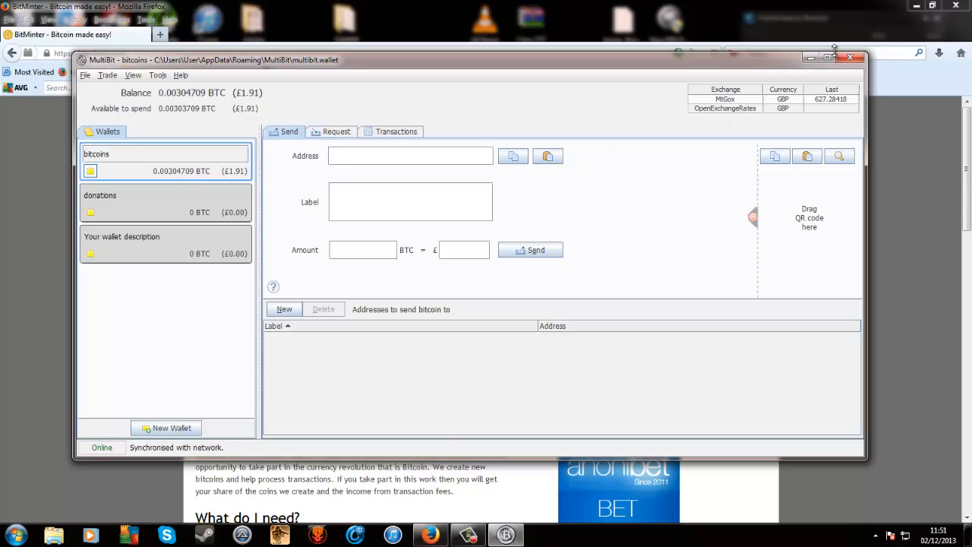
# - Minimize MultiBit and reload bitminter.com, now showing 342.69 Thps computational power
pyautogui.click(852, 57)
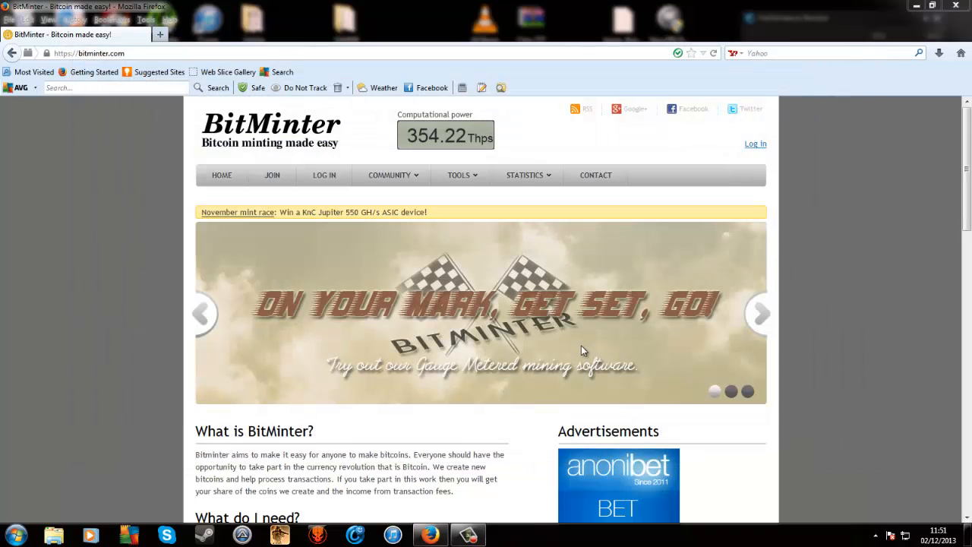
pyautogui.moveTo(151, 168)
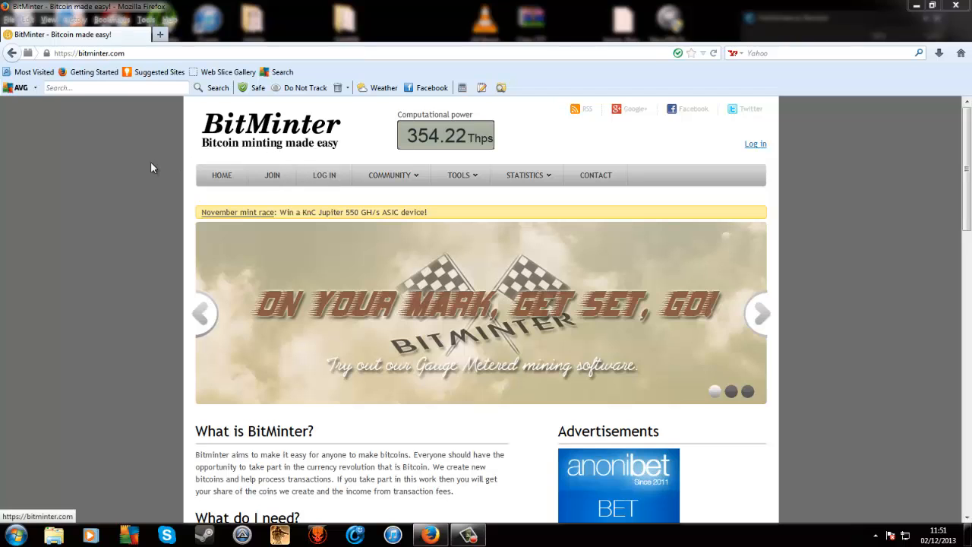
pyautogui.moveTo(142, 55)
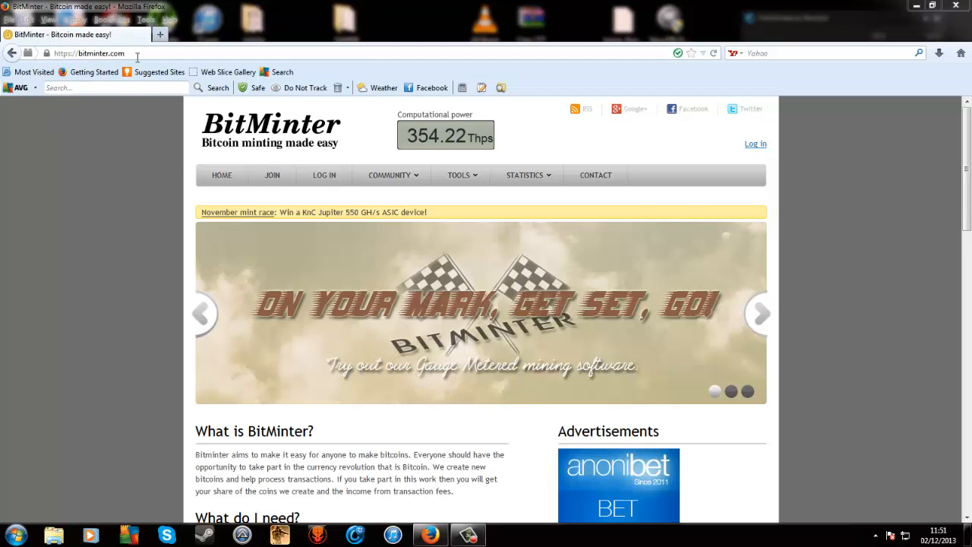
pyautogui.click(99, 54)
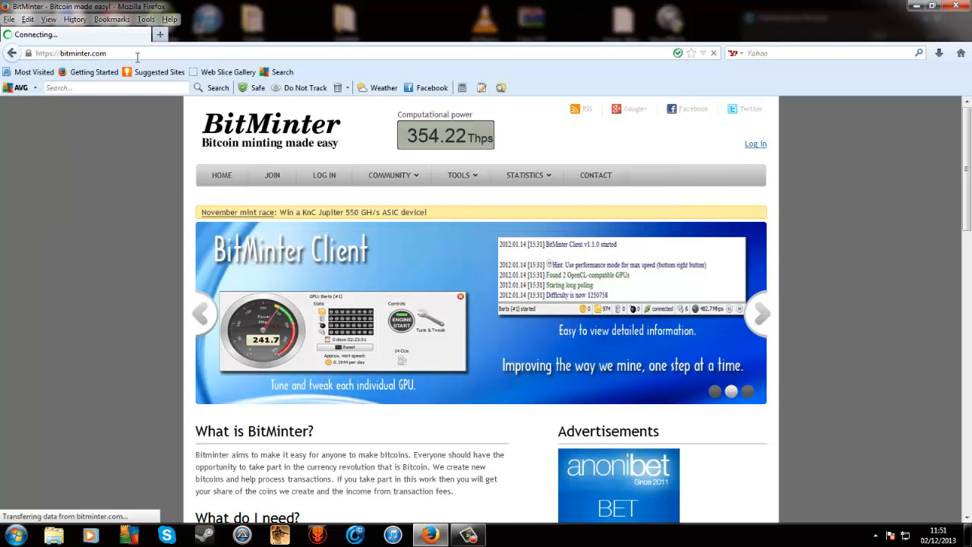
pyautogui.scroll(-3)
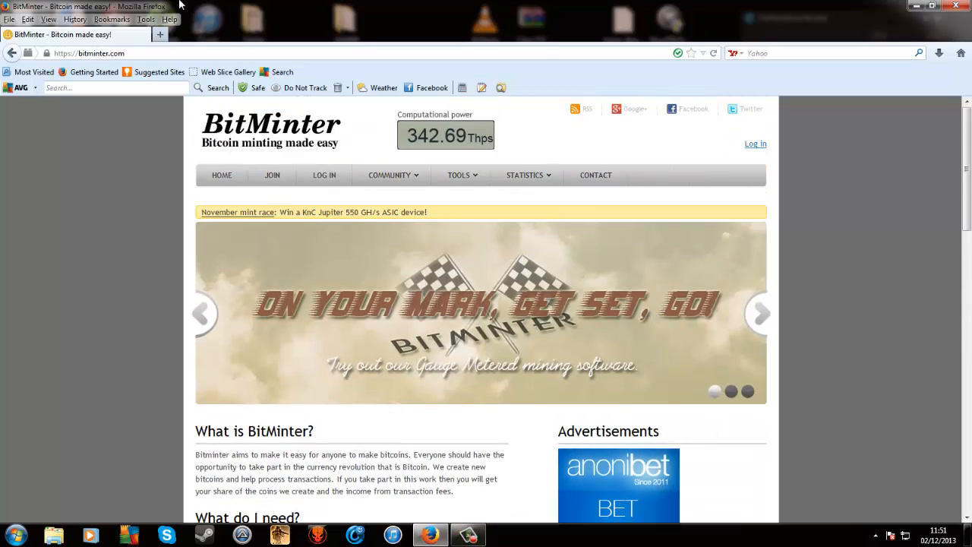
# - Open multibit.org in a new tab and scroll through its download and donation details
pyautogui.click(161, 34)
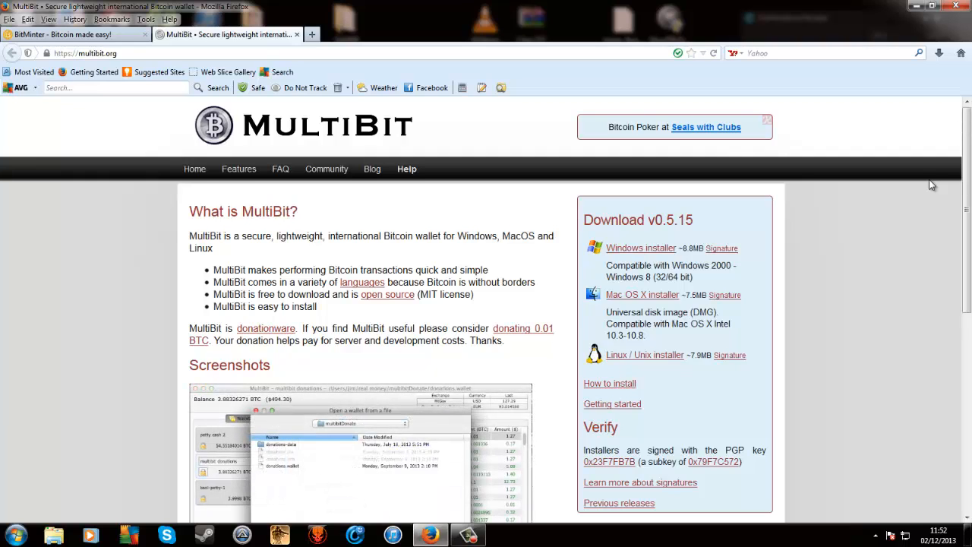
pyautogui.moveTo(889, 439)
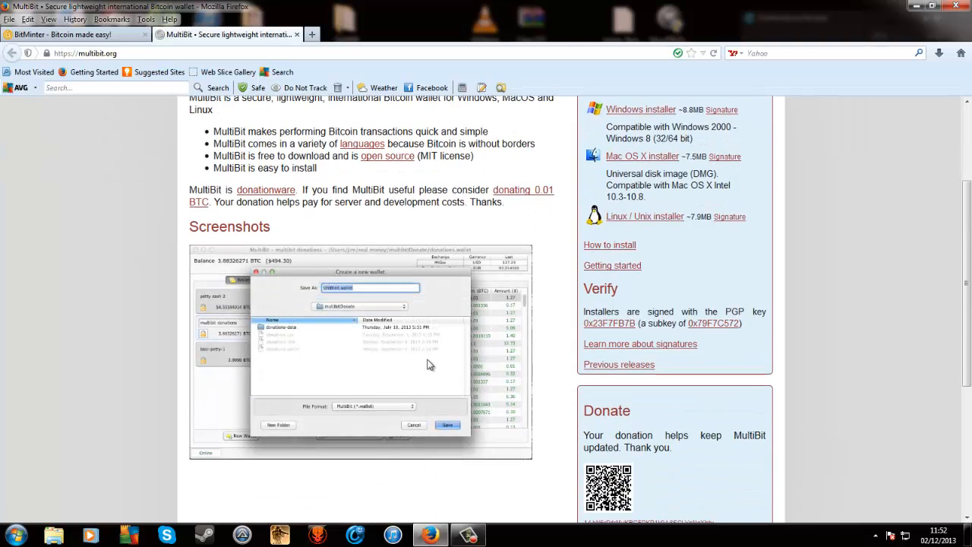
pyautogui.scroll(3)
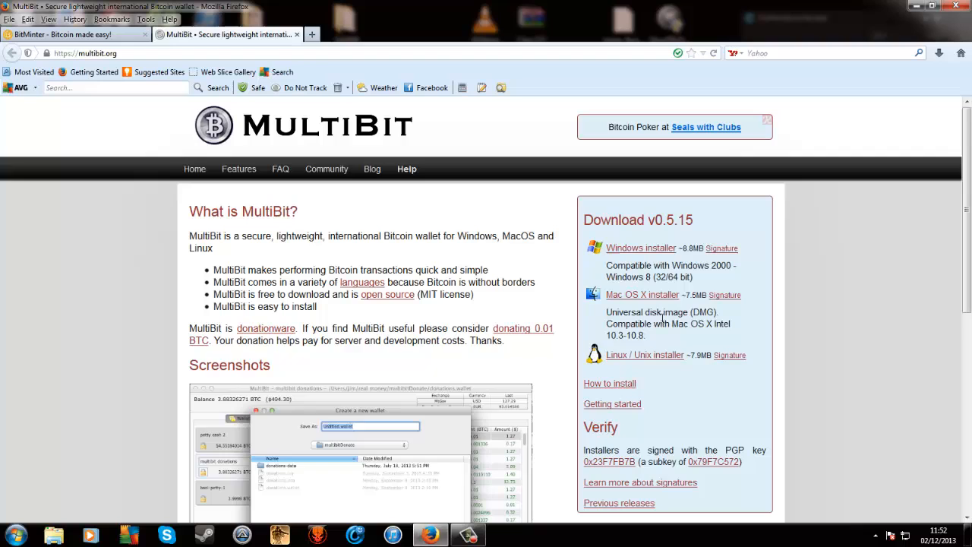
pyautogui.scroll(-3)
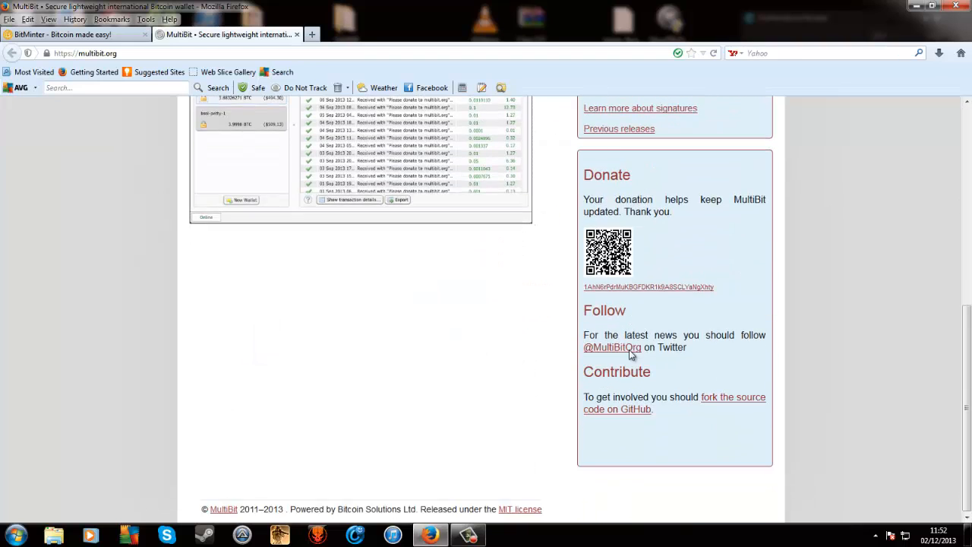
# - Restore the MultiBit wallet from the taskbar and view its Send tab
pyautogui.click(13, 532)
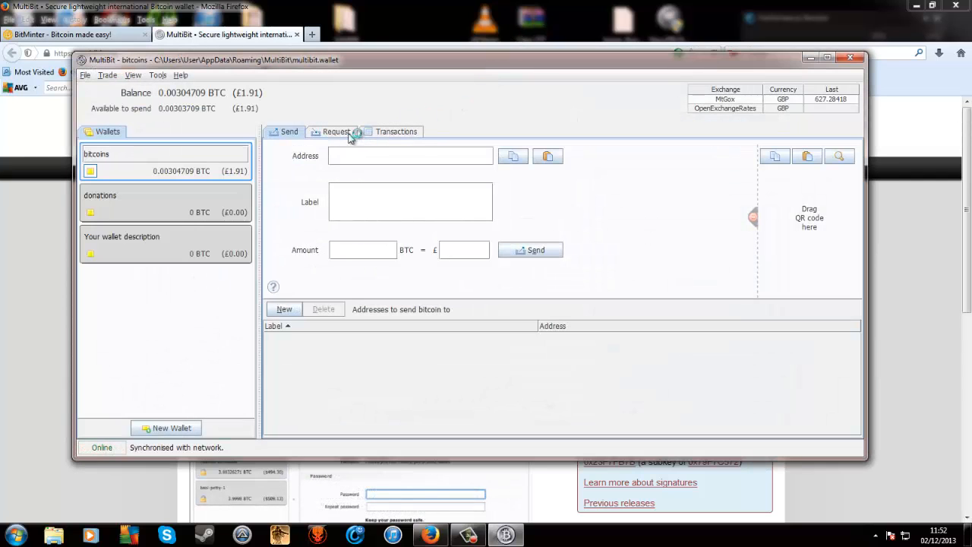
pyautogui.click(332, 132)
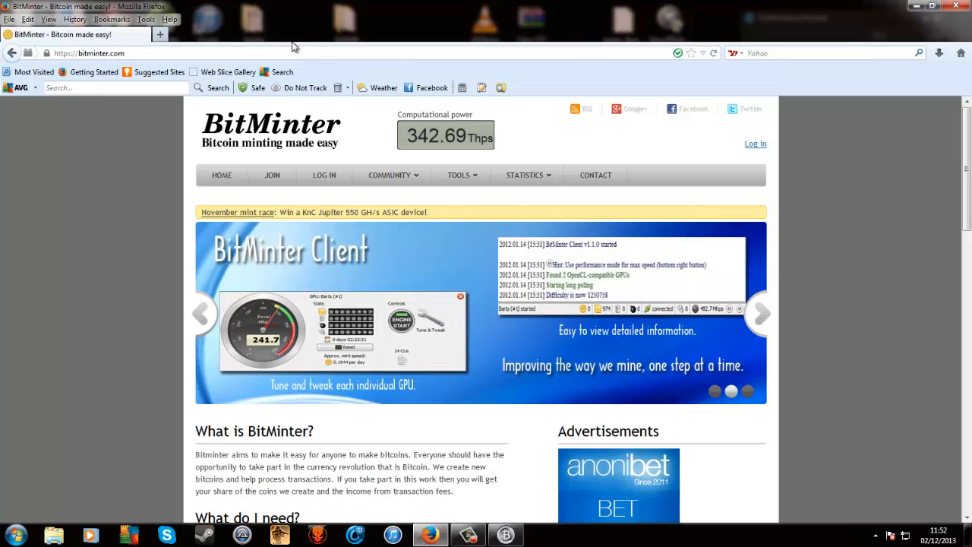
pyautogui.moveTo(3, 480)
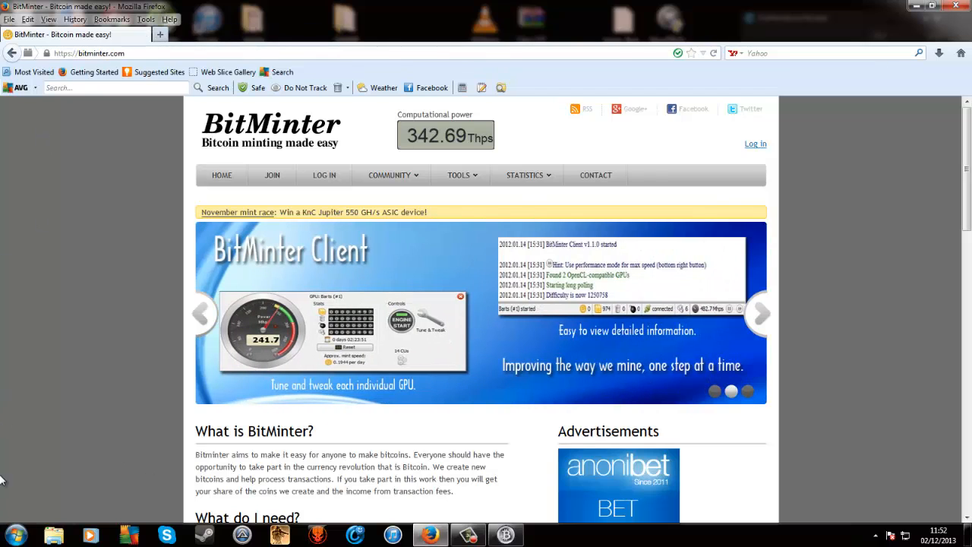
pyautogui.moveTo(410, 232)
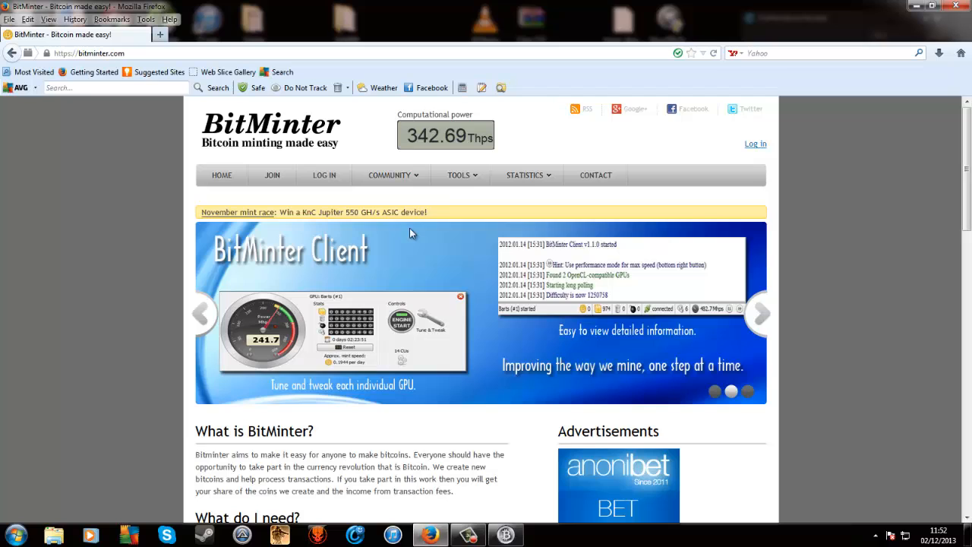
# - Open BitMinter's Login page with the OpenID field and provider icons
pyautogui.click(272, 175)
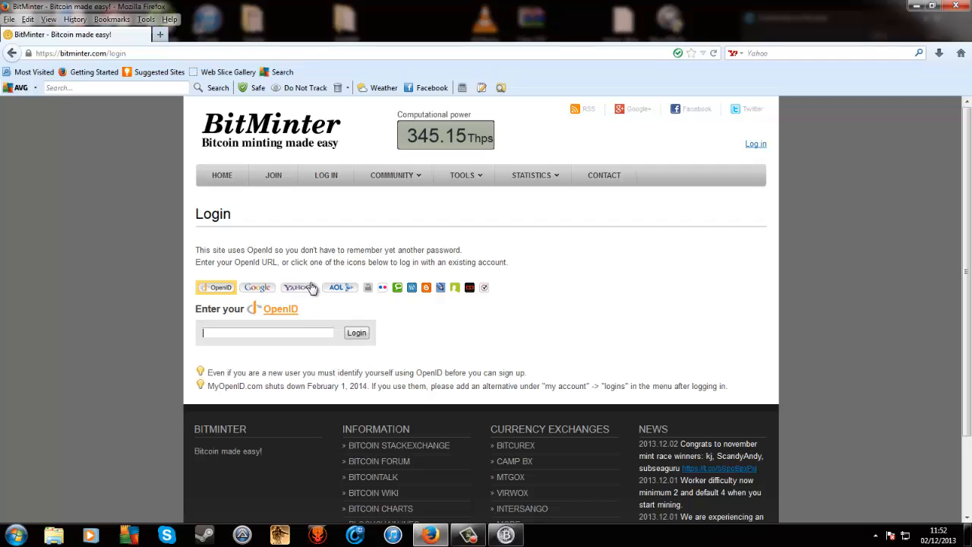
pyautogui.moveTo(452, 288)
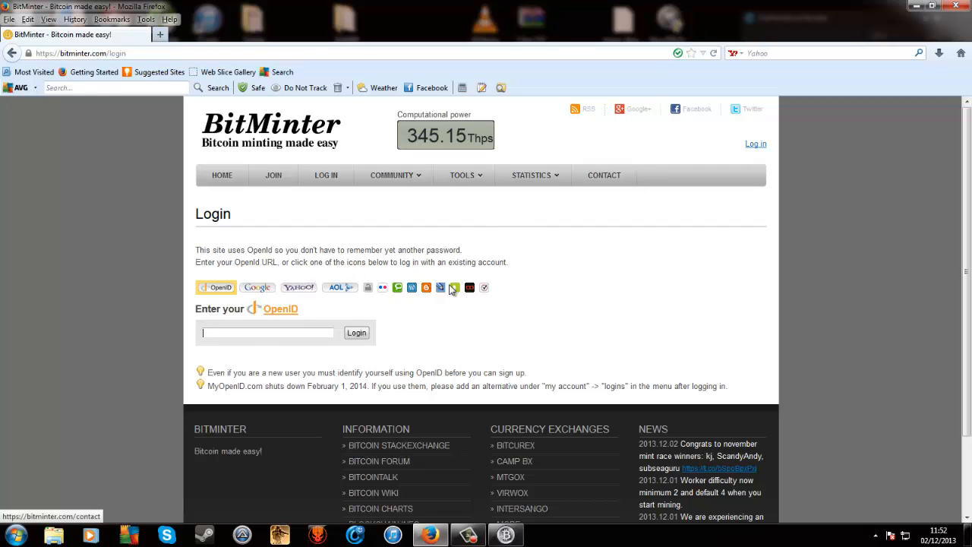
pyautogui.moveTo(787, 150)
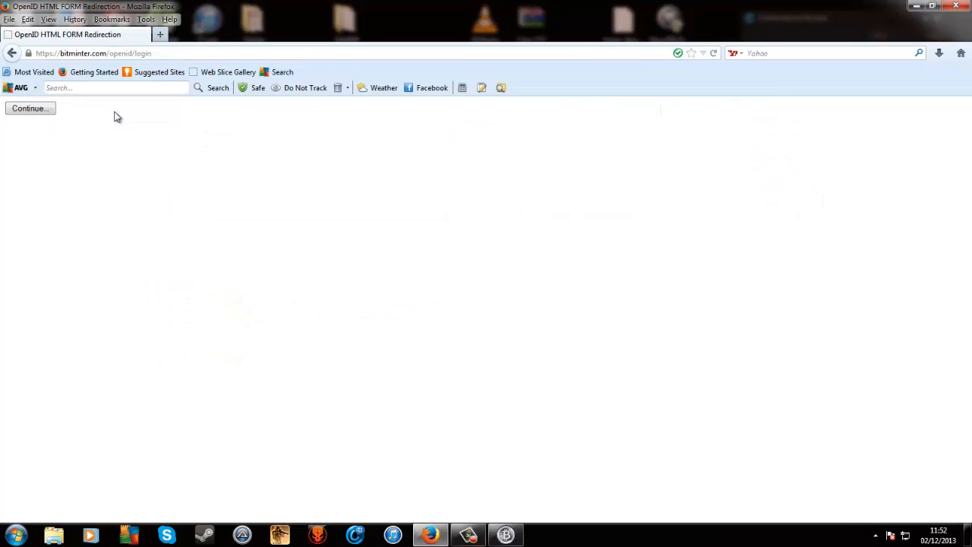
# - Finish the OpenID sign-in and start BitMinter Client v1.4.2 from the Tools menu
pyautogui.click(30, 108)
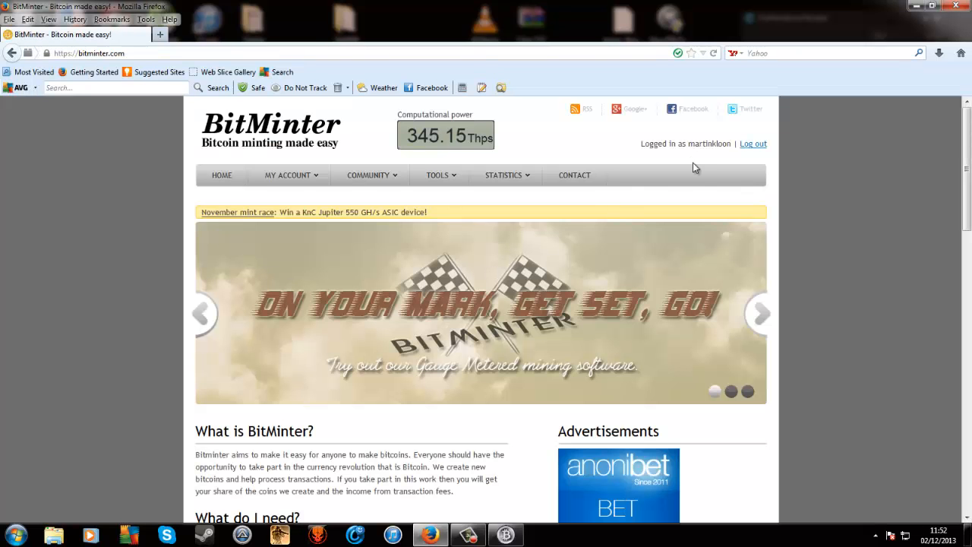
pyautogui.scroll(-3)
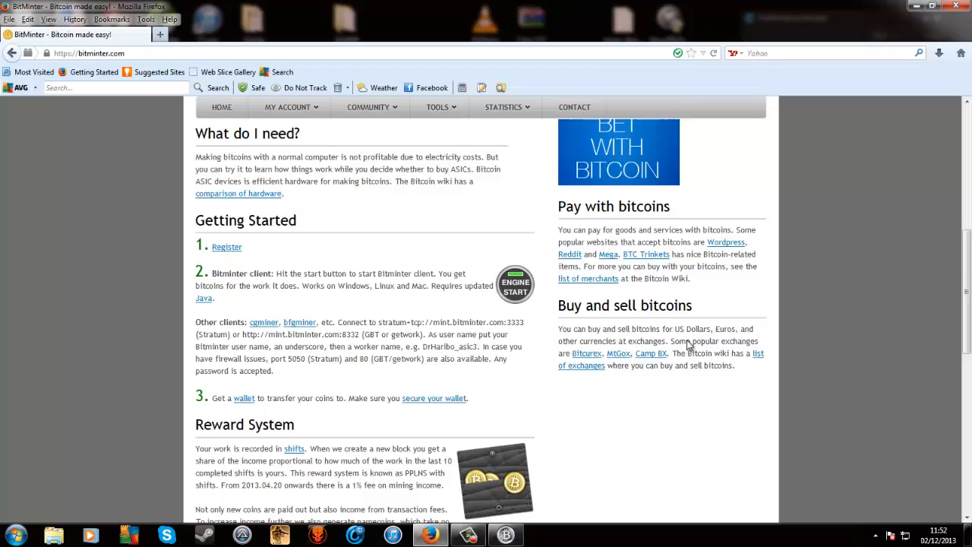
pyautogui.click(287, 175)
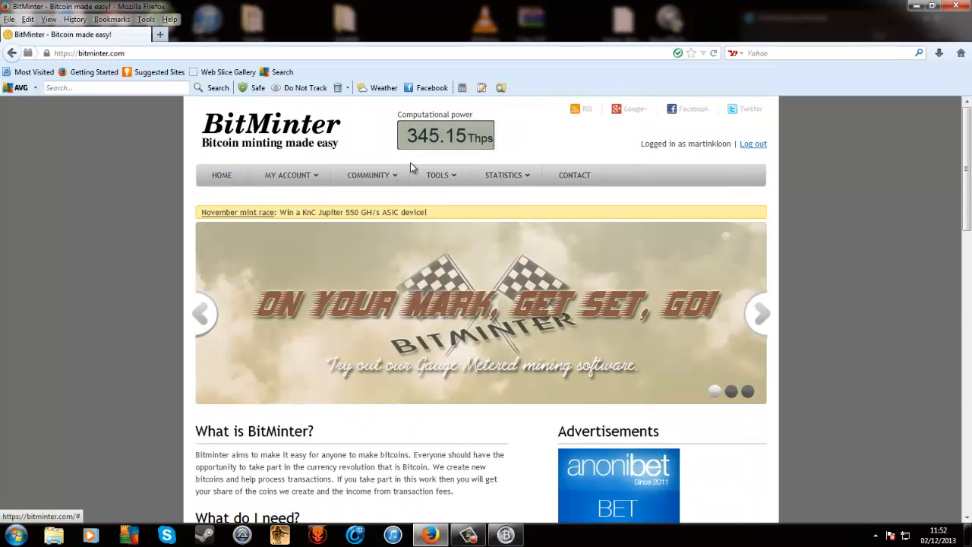
pyautogui.click(436, 175)
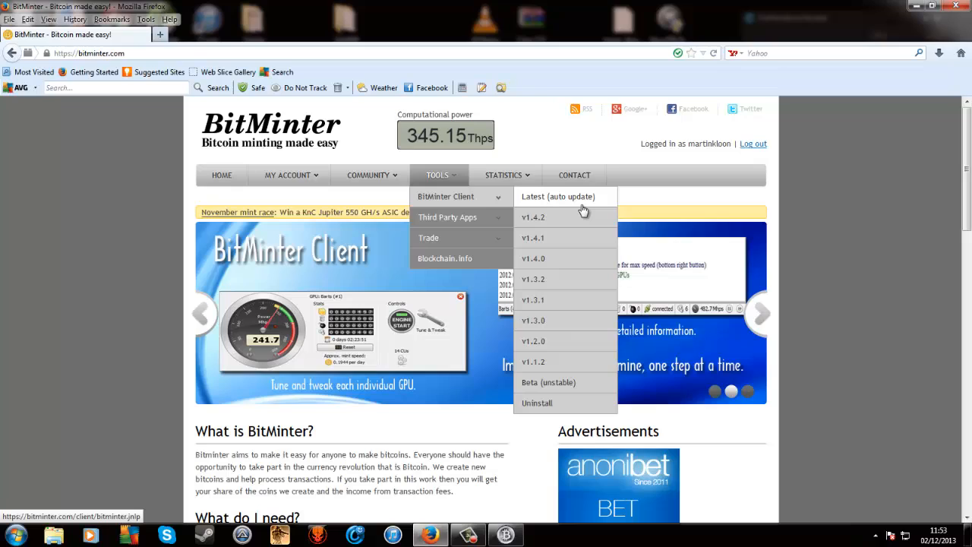
pyautogui.moveTo(553, 220)
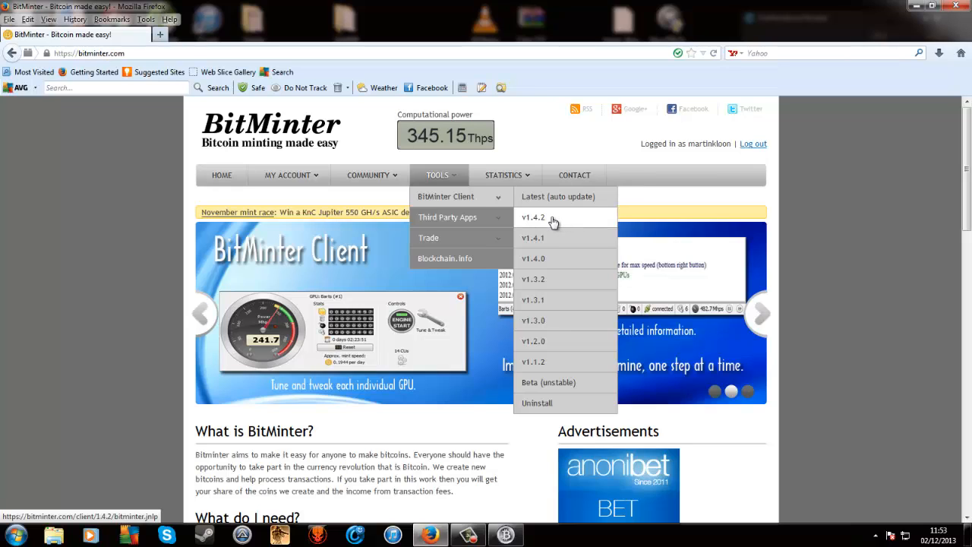
pyautogui.moveTo(541, 228)
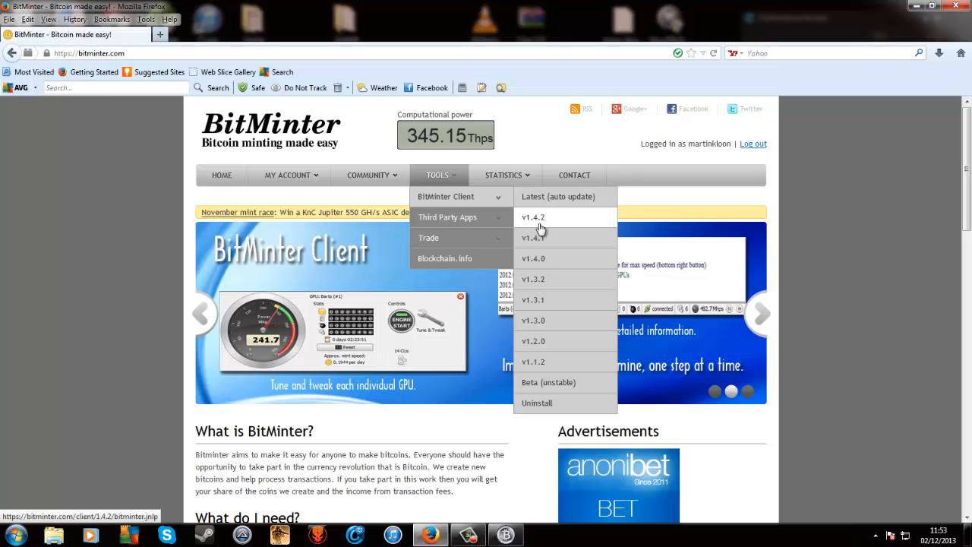
pyautogui.click(505, 174)
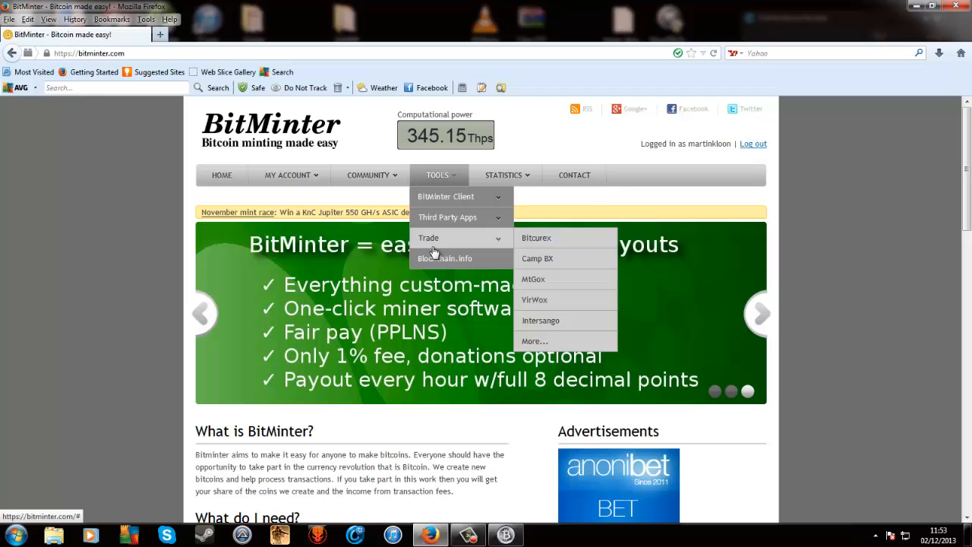
pyautogui.moveTo(413, 176)
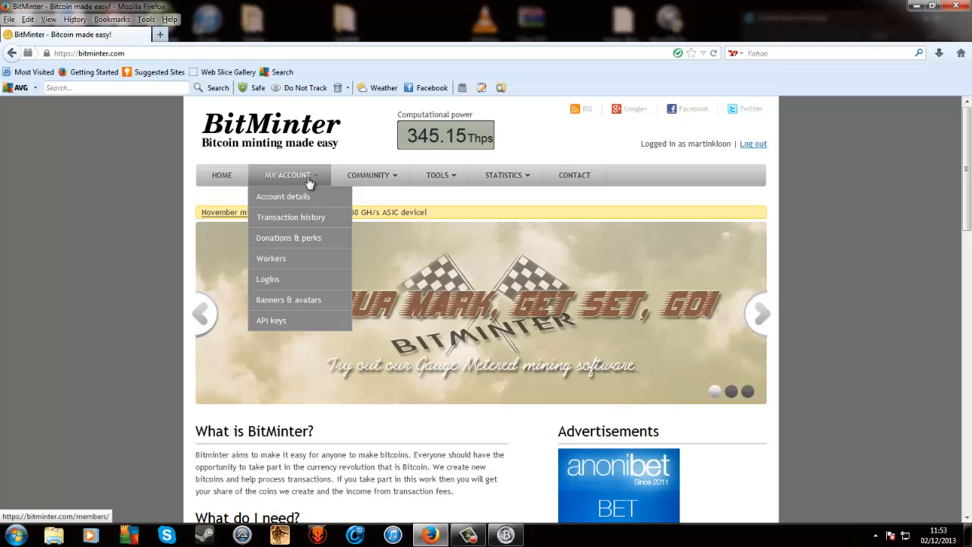
pyautogui.click(283, 196)
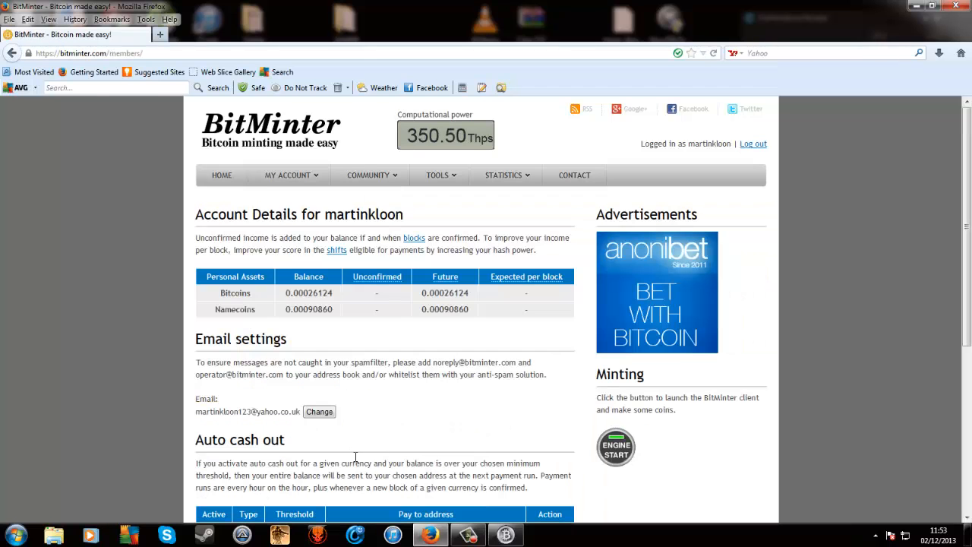
pyautogui.scroll(-3)
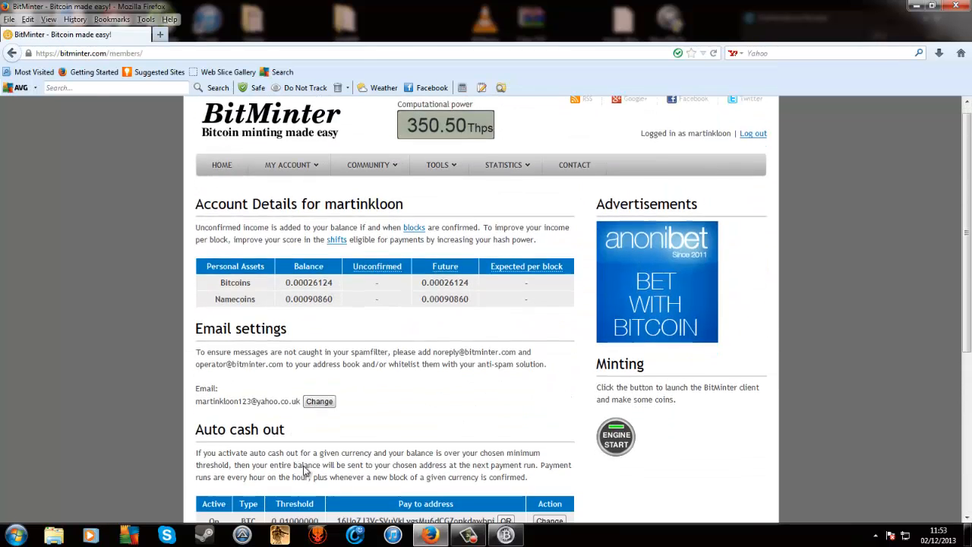
pyautogui.scroll(-3)
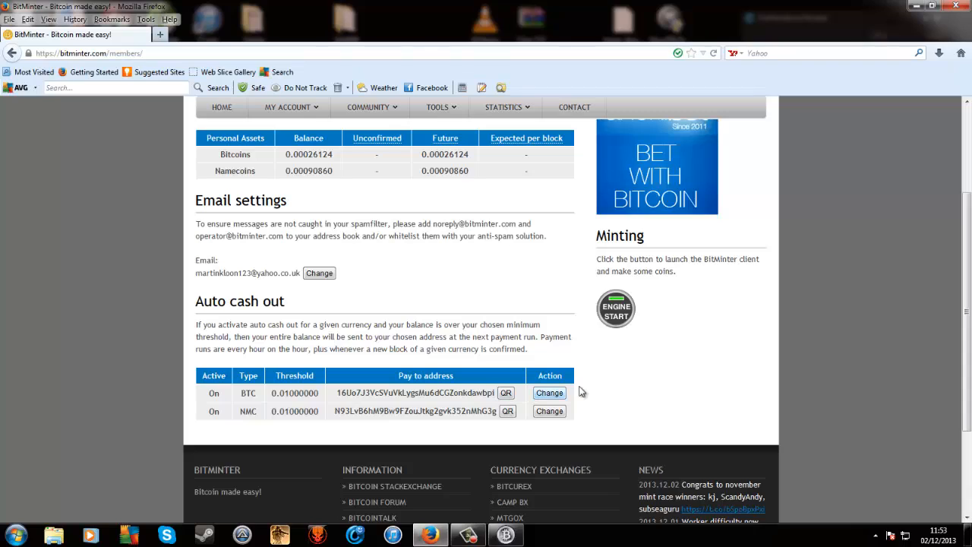
pyautogui.moveTo(213, 393)
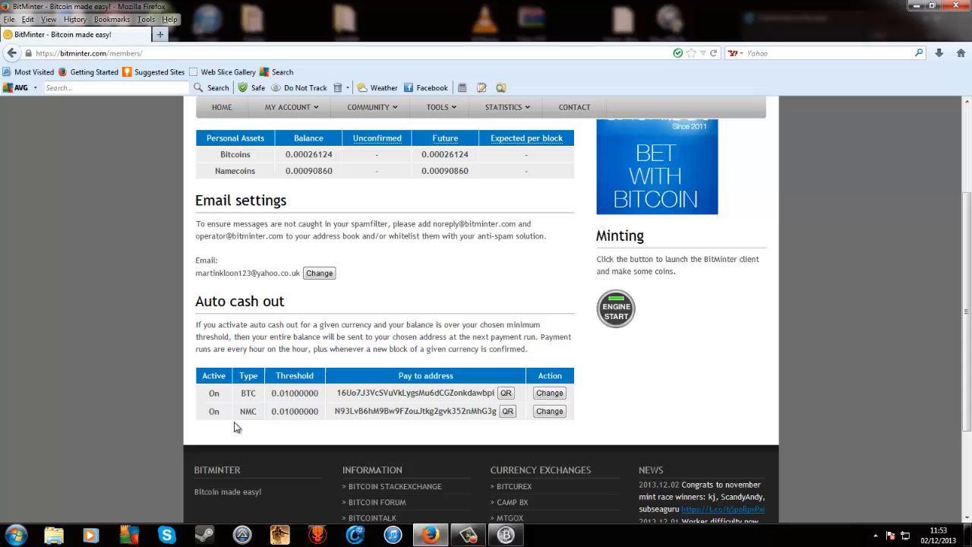
pyautogui.moveTo(606, 408)
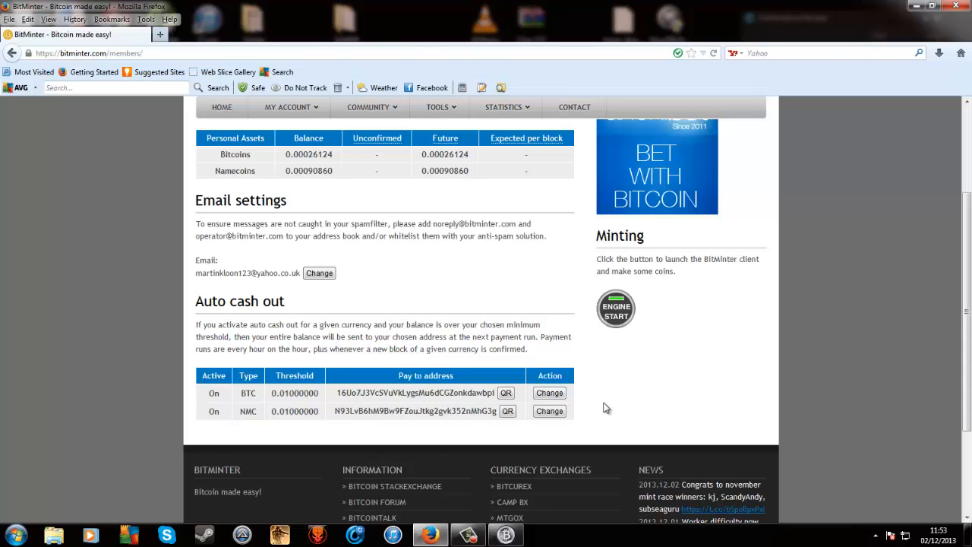
pyautogui.moveTo(507, 430)
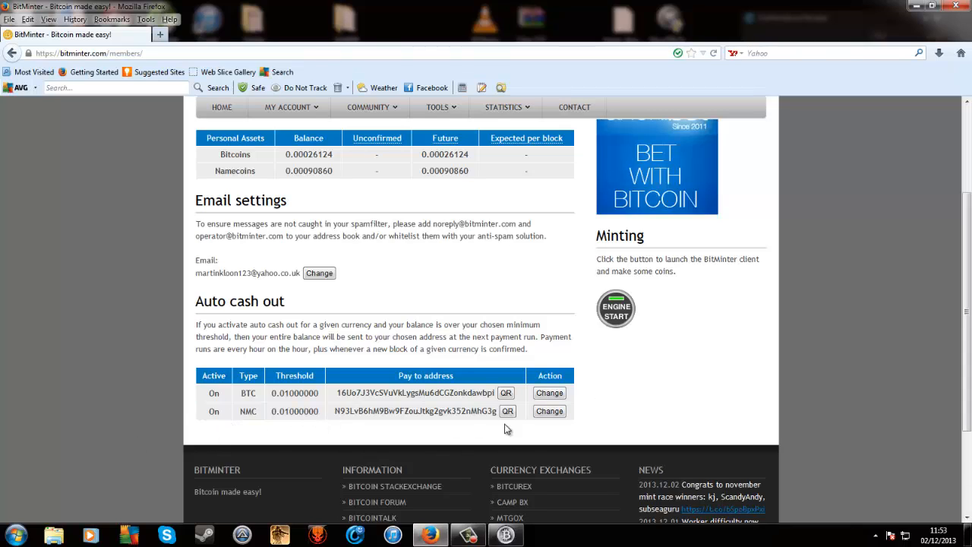
pyautogui.moveTo(629, 420)
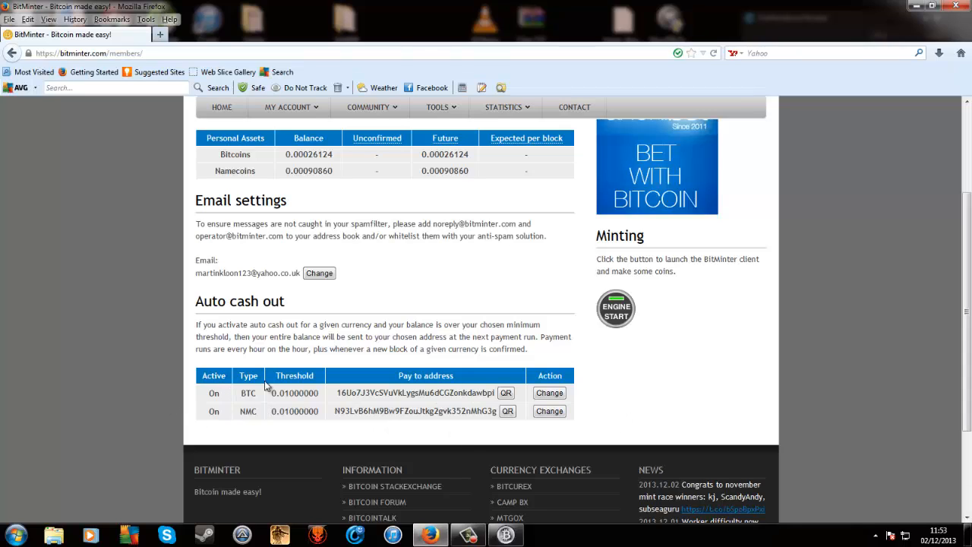
pyautogui.moveTo(279, 404)
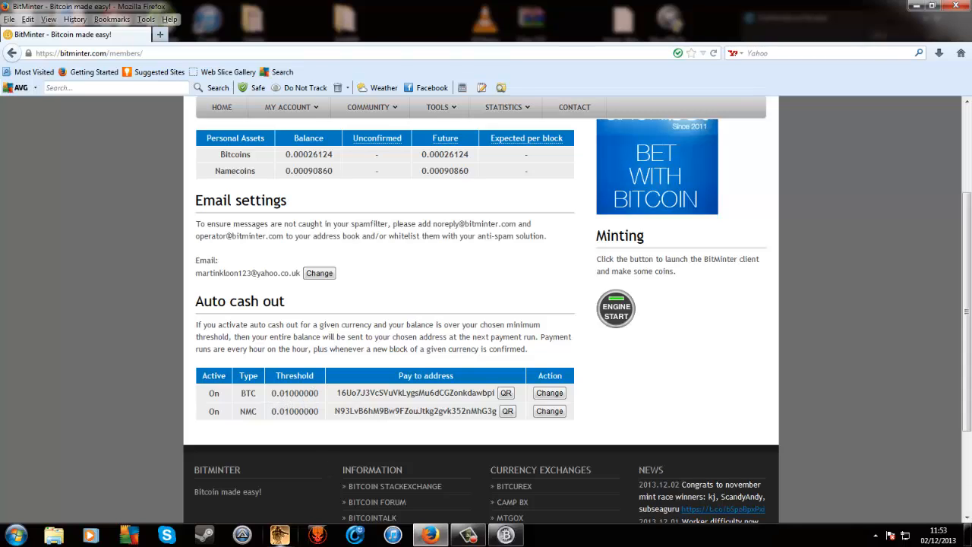
pyautogui.moveTo(548, 392)
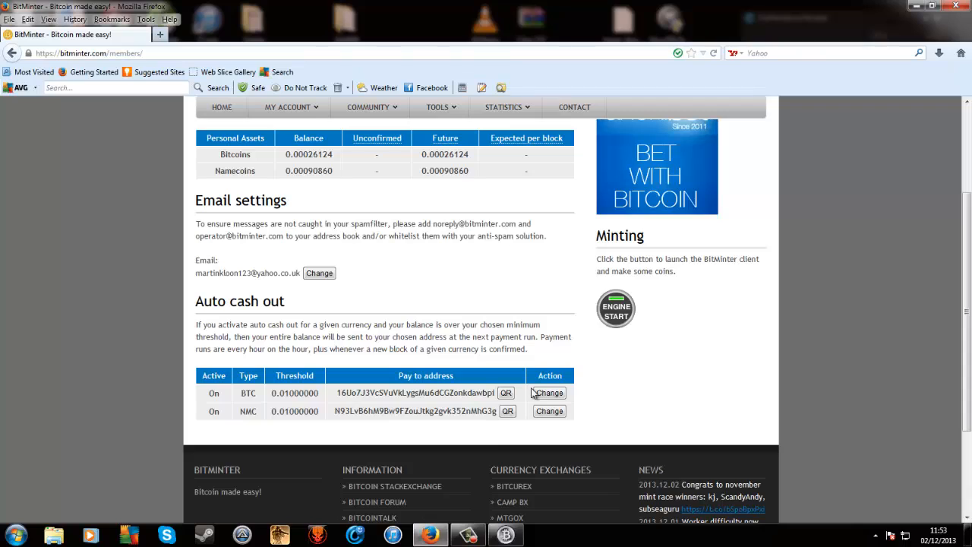
# - Change the BTC auto cash-out pay-to address, save it, and go to Workers
pyautogui.click(549, 392)
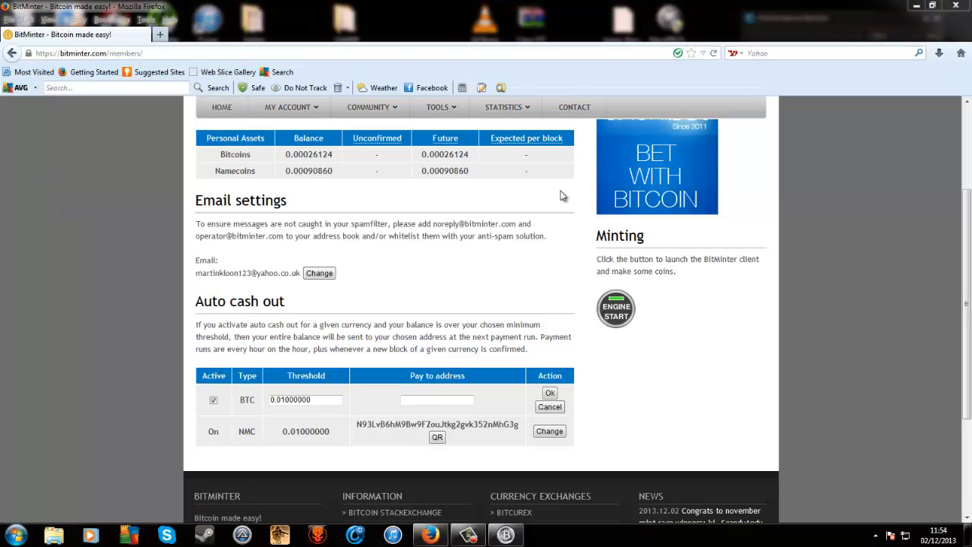
pyautogui.moveTo(277, 53)
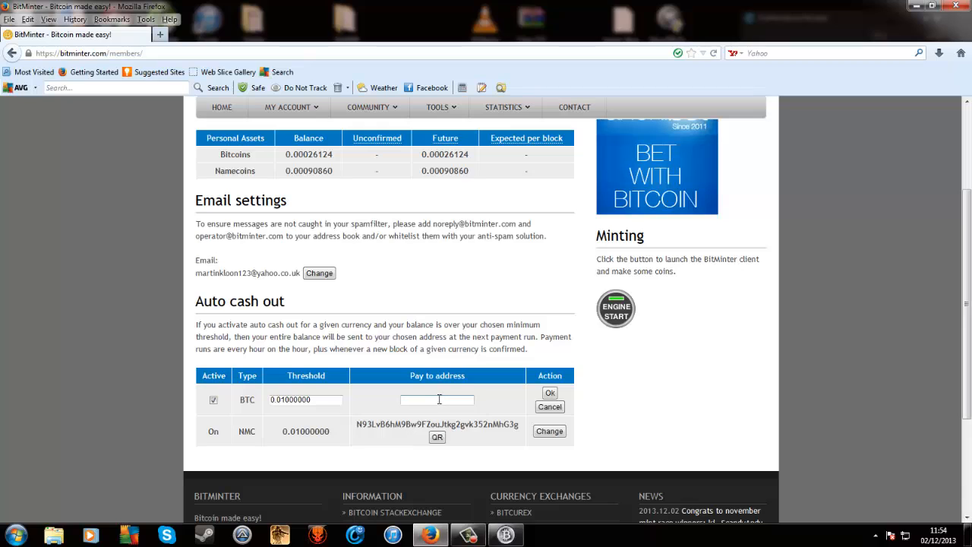
pyautogui.click(549, 392)
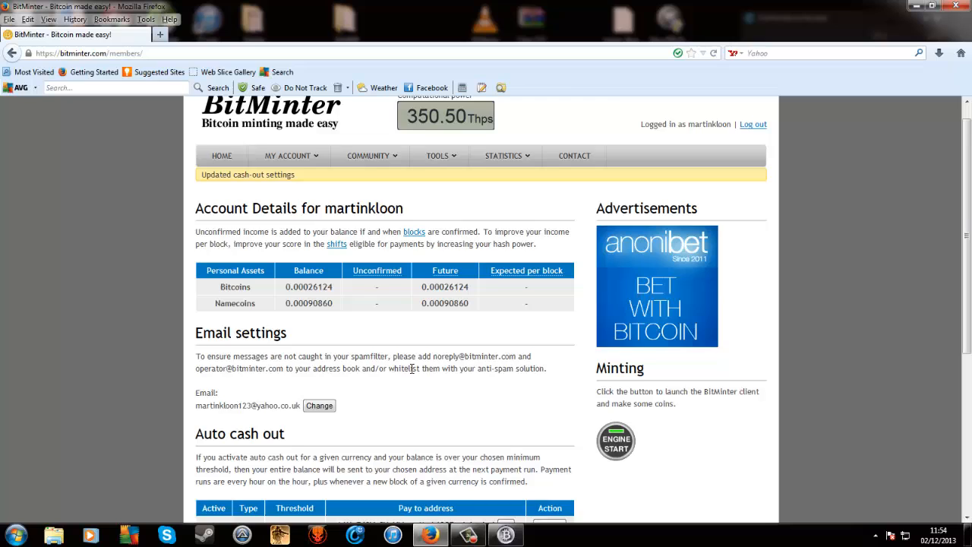
pyautogui.click(288, 175)
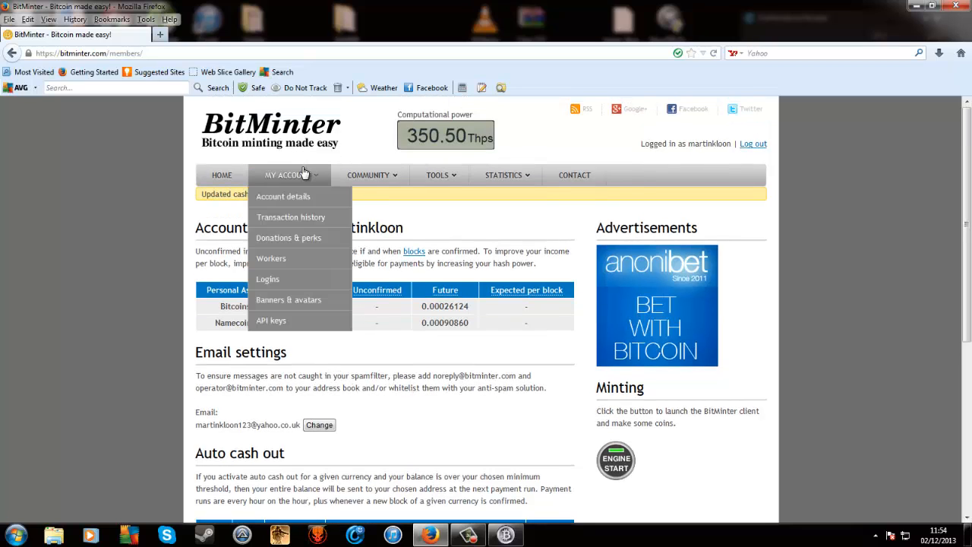
pyautogui.click(271, 258)
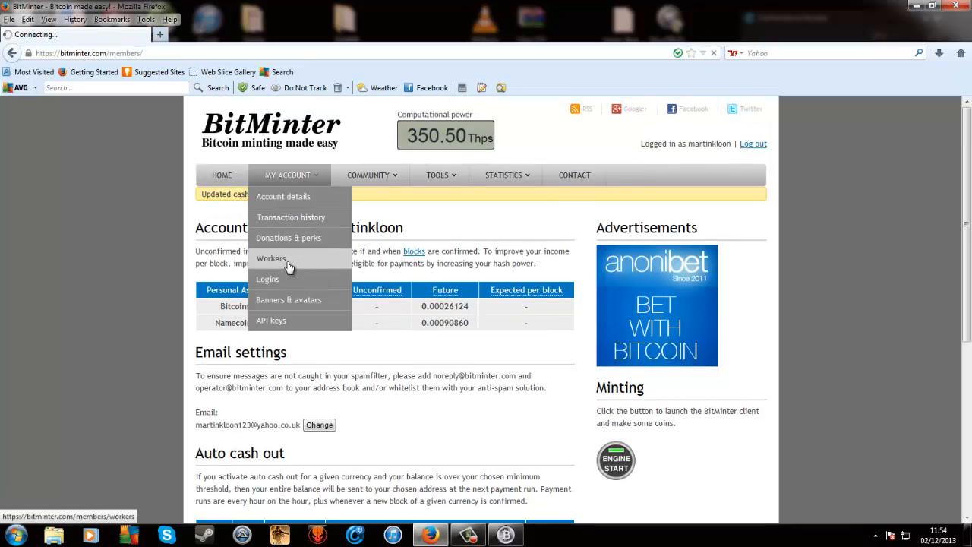
# - Review worker liamphillips with 1,243 accepted and 5 rejected shares
pyautogui.click(271, 258)
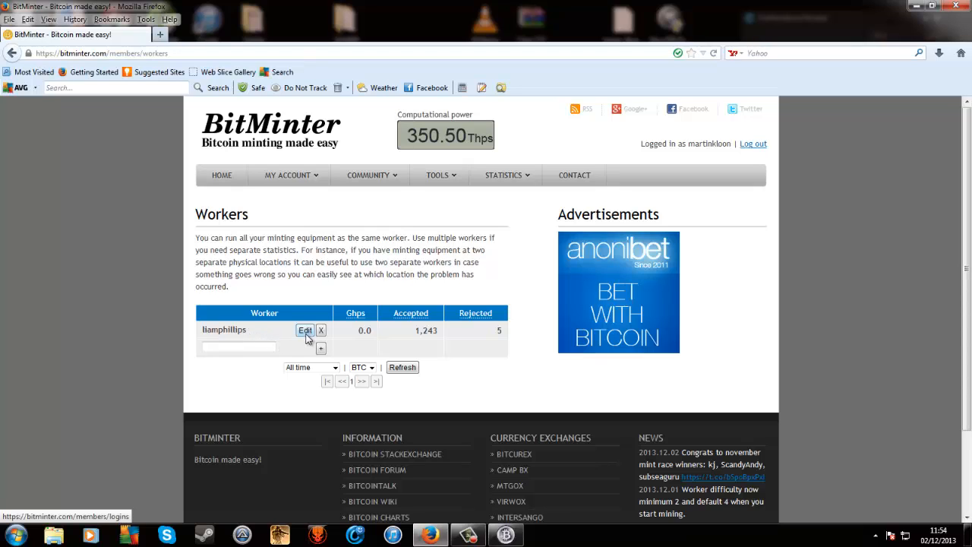
pyautogui.moveTo(259, 346)
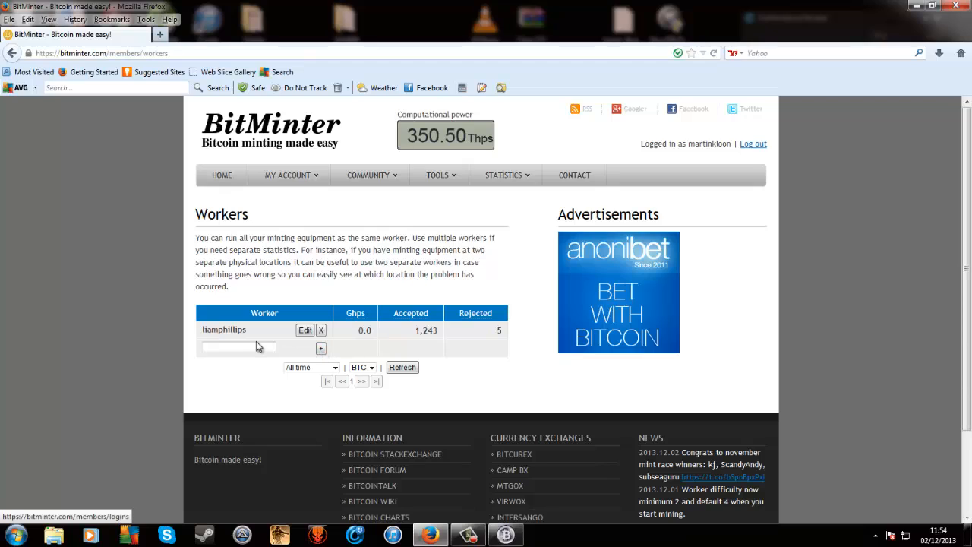
pyautogui.moveTo(251, 337)
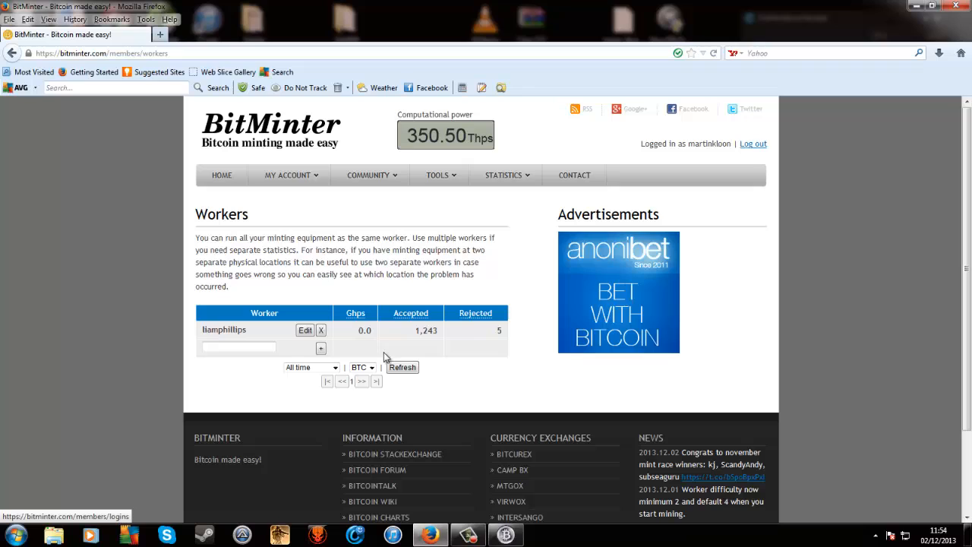
pyautogui.click(368, 175)
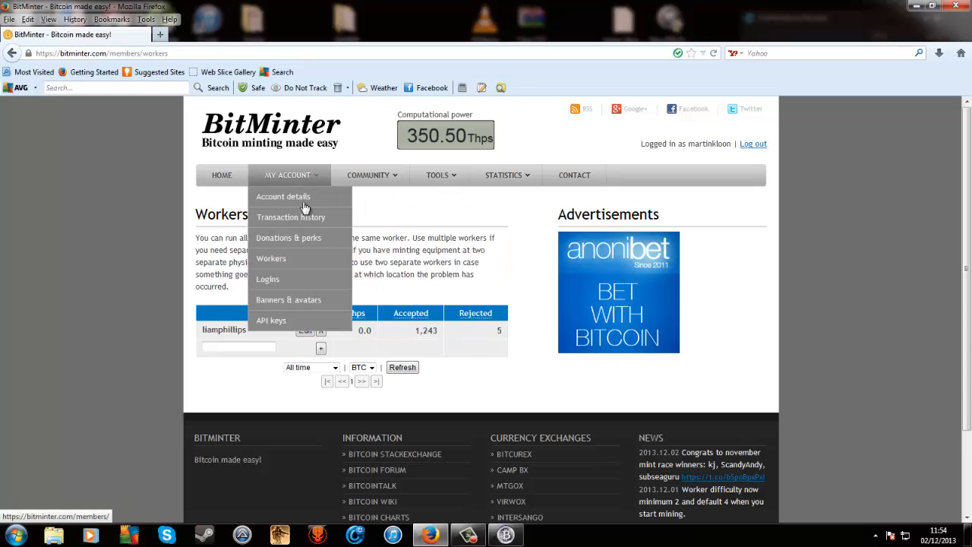
pyautogui.moveTo(288, 247)
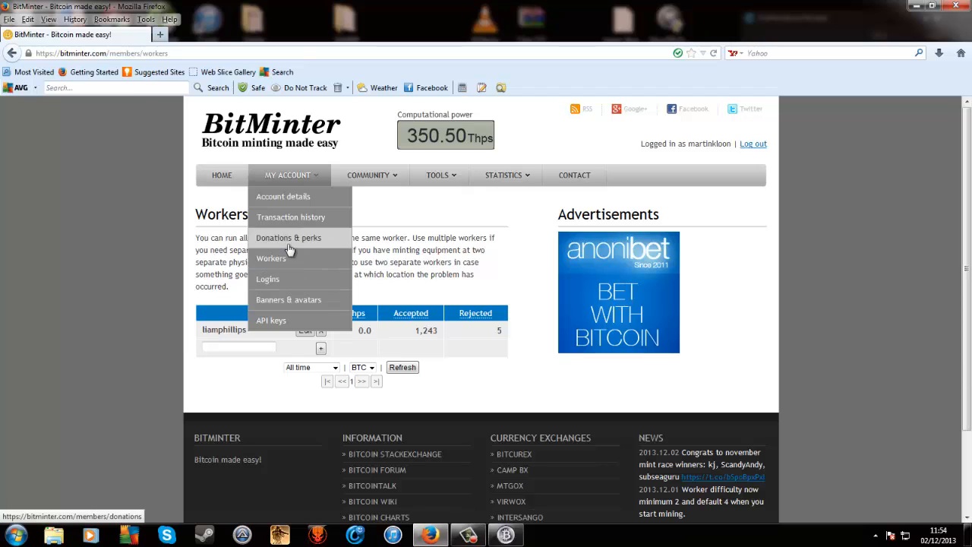
# - Open Donations & perks and review the 1.50% donations and Prepay BTC perk
pyautogui.click(289, 237)
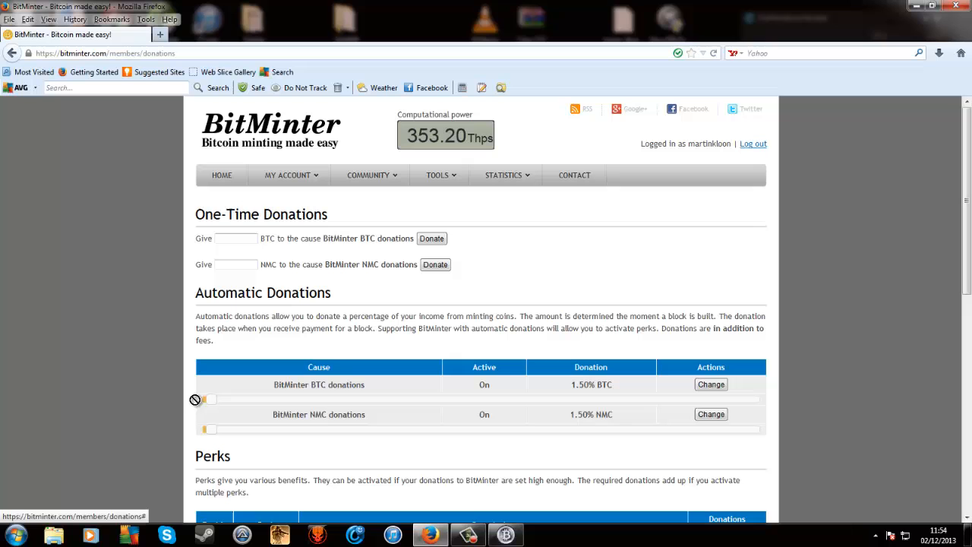
pyautogui.moveTo(256, 285)
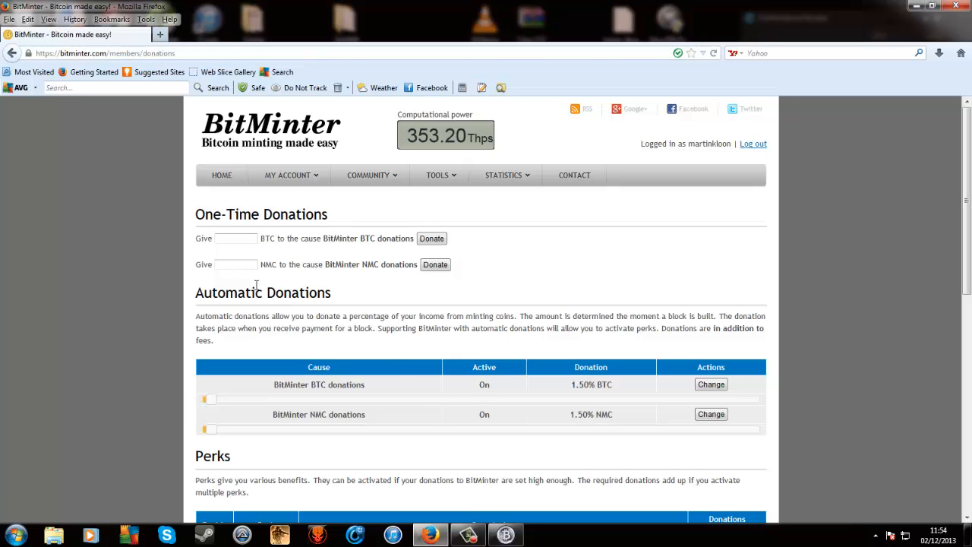
pyautogui.scroll(-3)
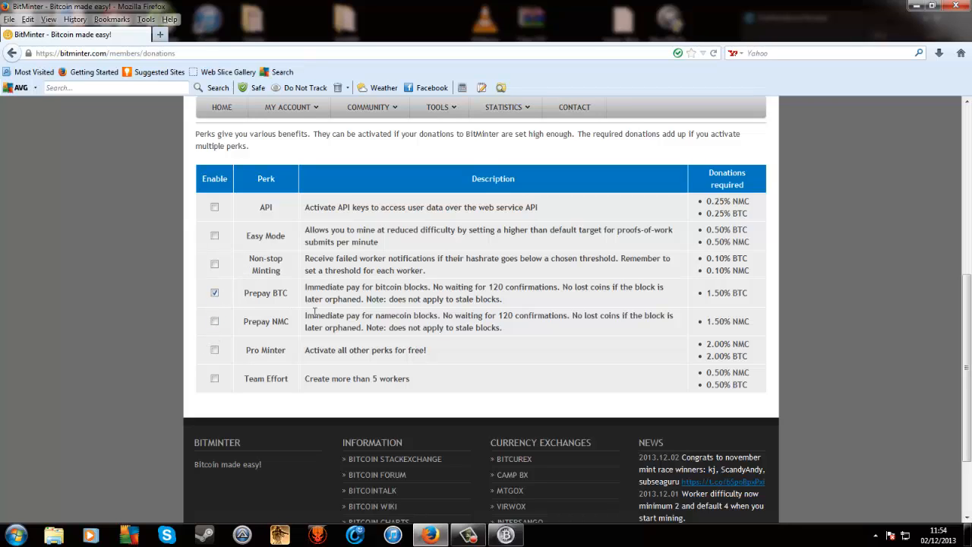
pyautogui.moveTo(456, 298)
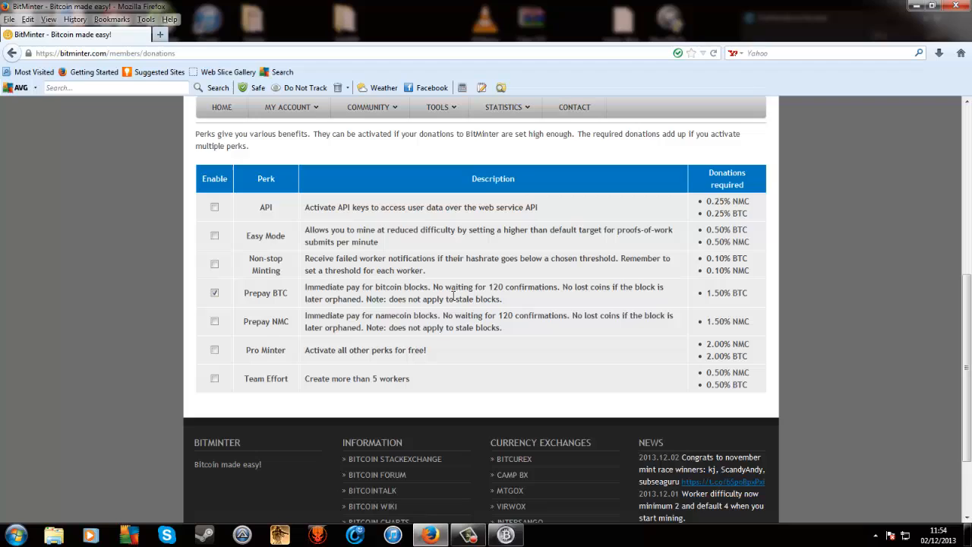
pyautogui.moveTo(550, 285)
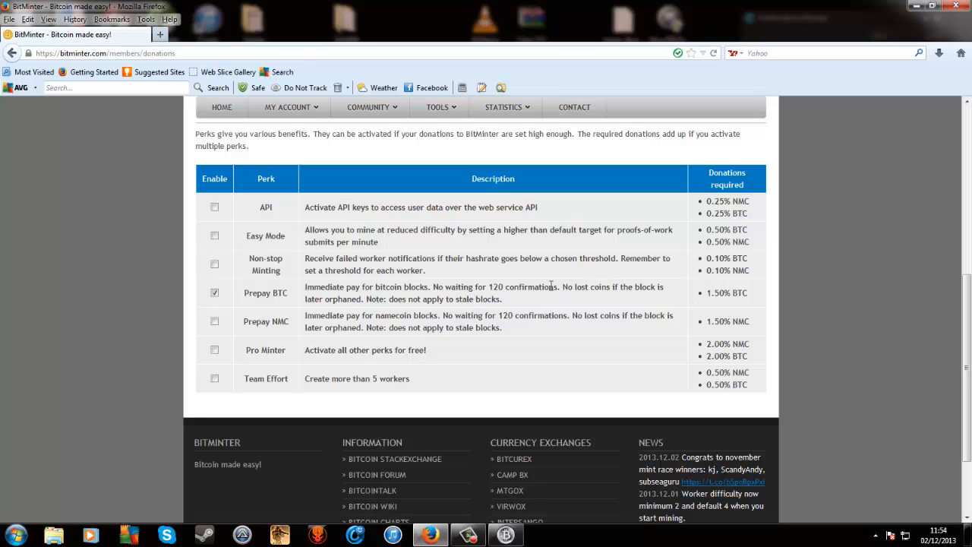
pyautogui.moveTo(233, 278)
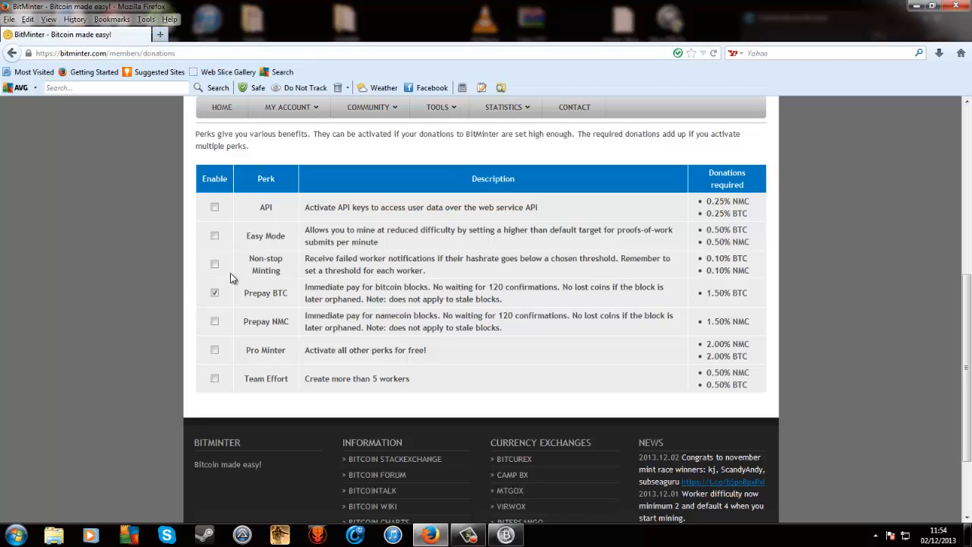
pyautogui.moveTo(261, 230)
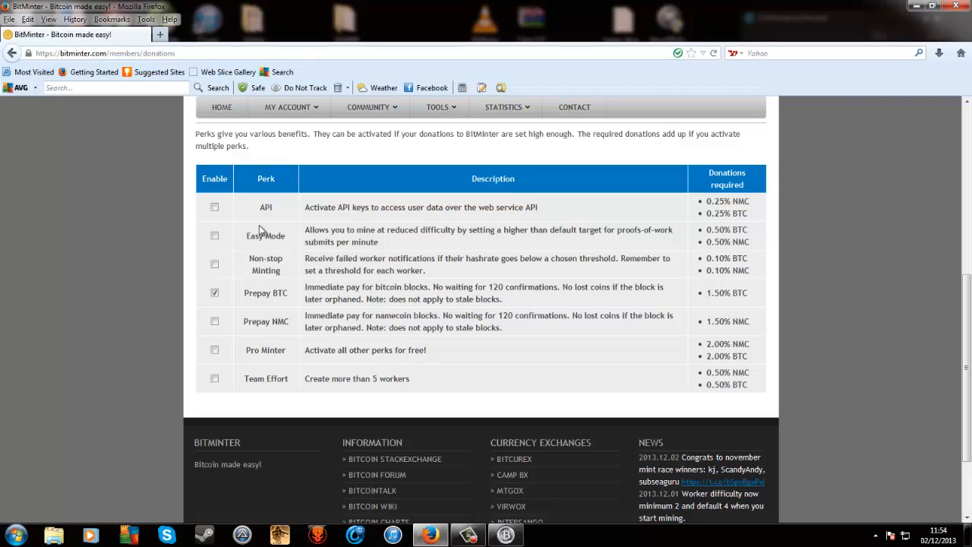
pyautogui.moveTo(236, 236)
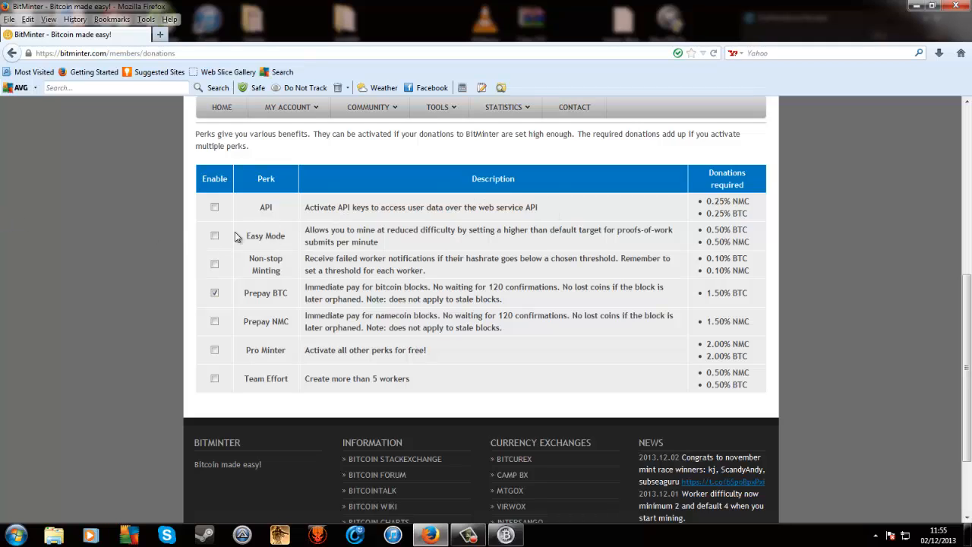
pyautogui.moveTo(394, 255)
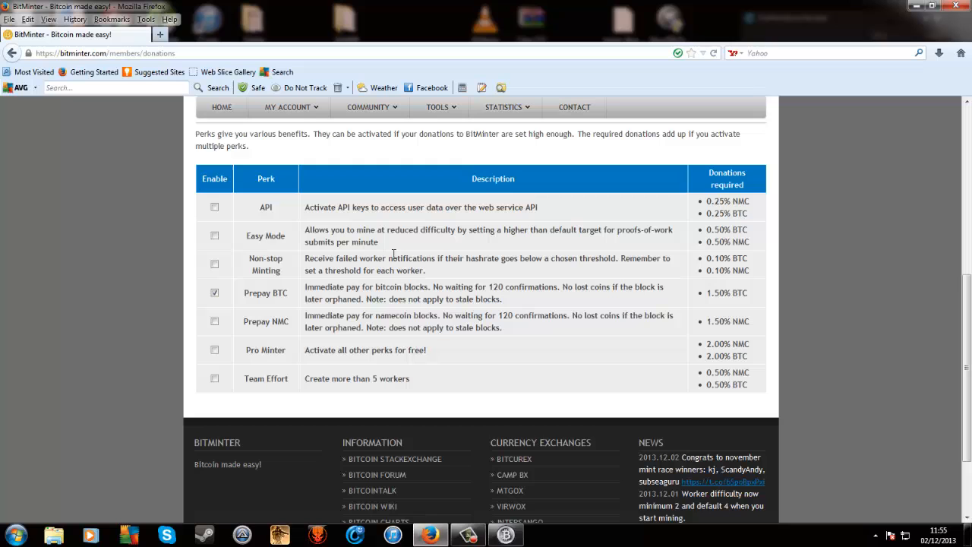
pyautogui.moveTo(256, 307)
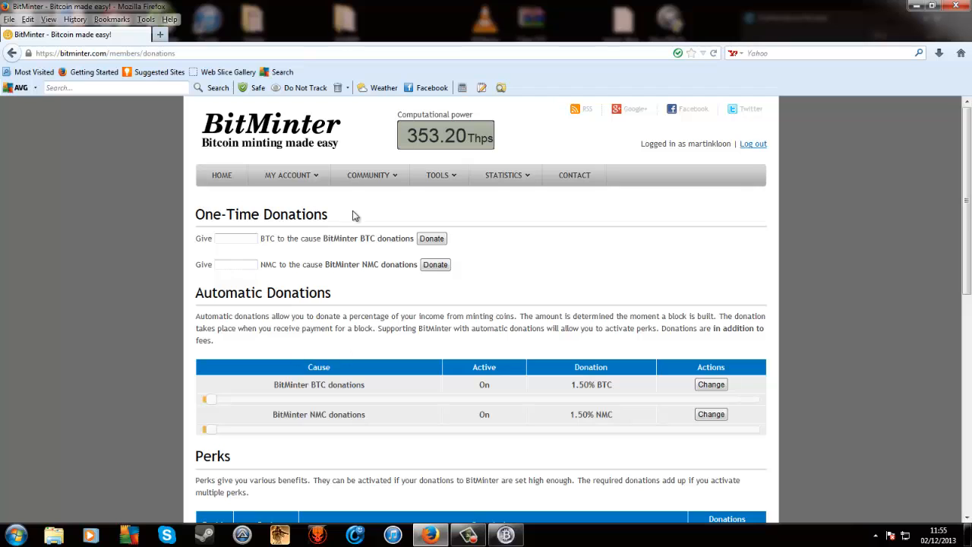
# - Open My Account > Logins to see the single yahoo.com OpenID association
pyautogui.click(288, 175)
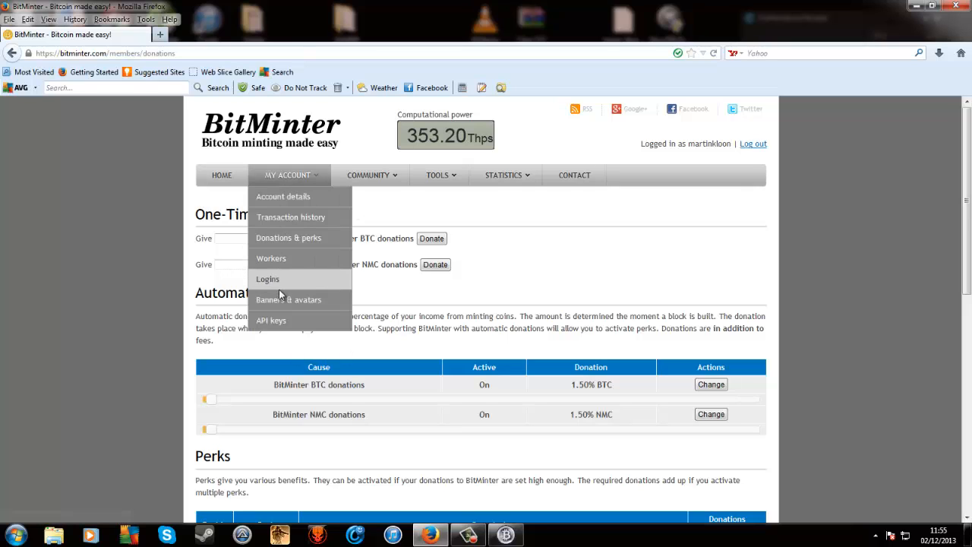
pyautogui.click(268, 279)
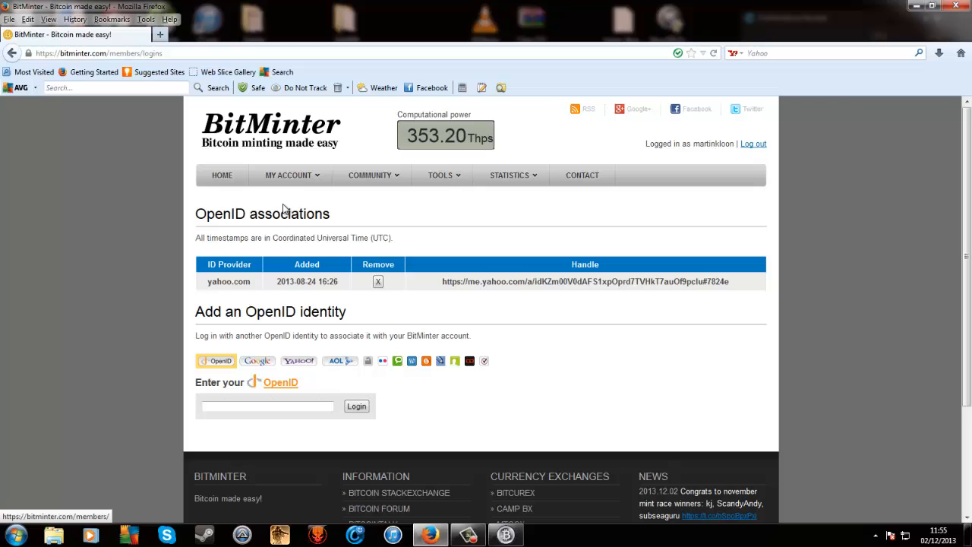
pyautogui.click(288, 174)
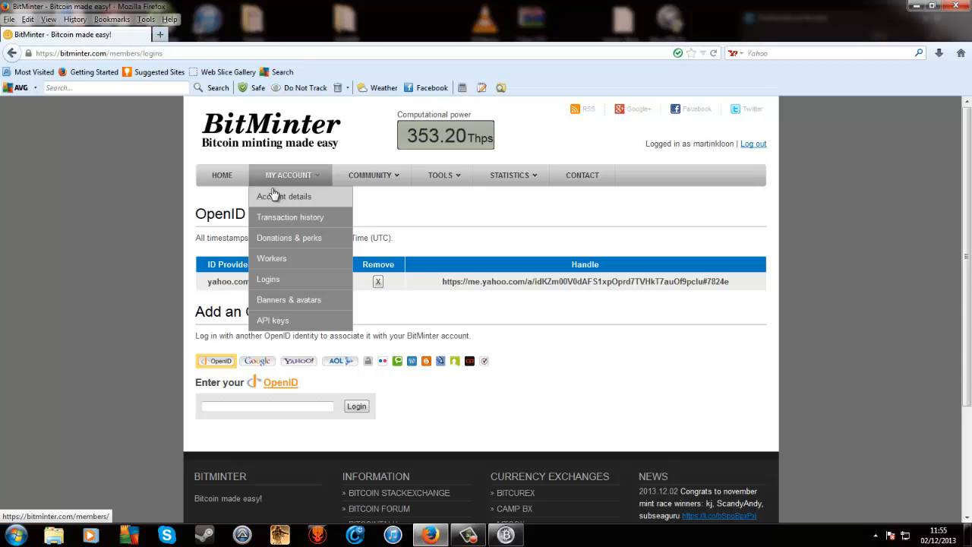
pyautogui.moveTo(288, 285)
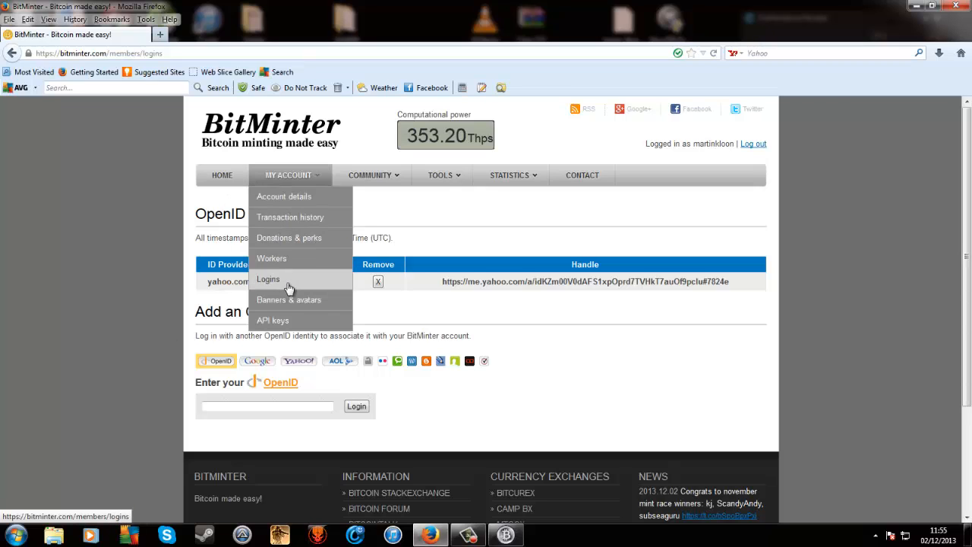
# - Open Banners & avatars, then launch the BitMinter Client v1.4.2 desktop window
pyautogui.click(289, 299)
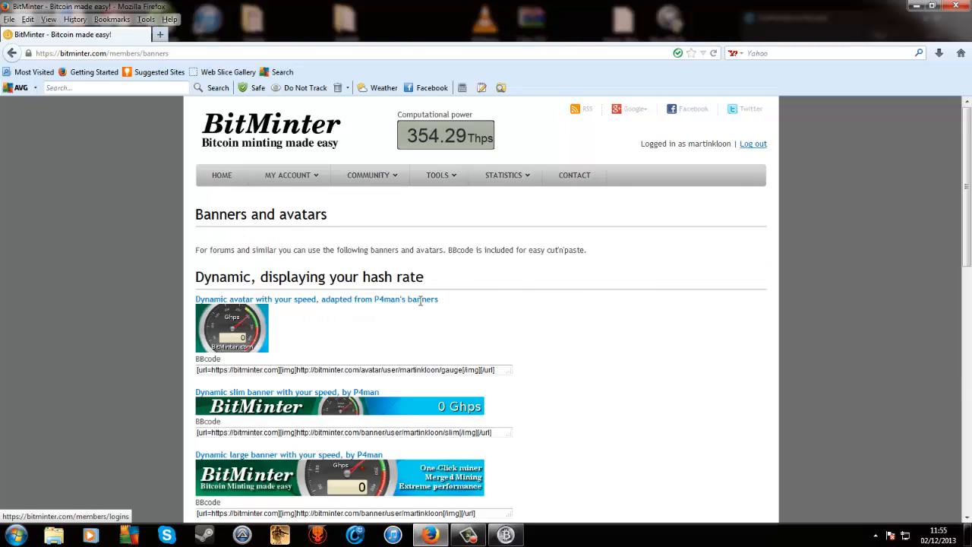
pyautogui.moveTo(290, 445)
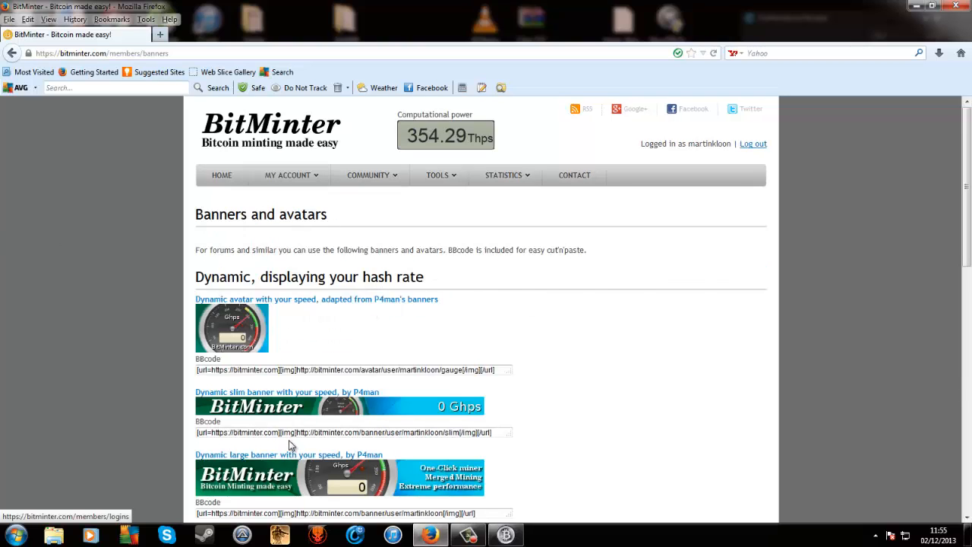
pyautogui.moveTo(373, 359)
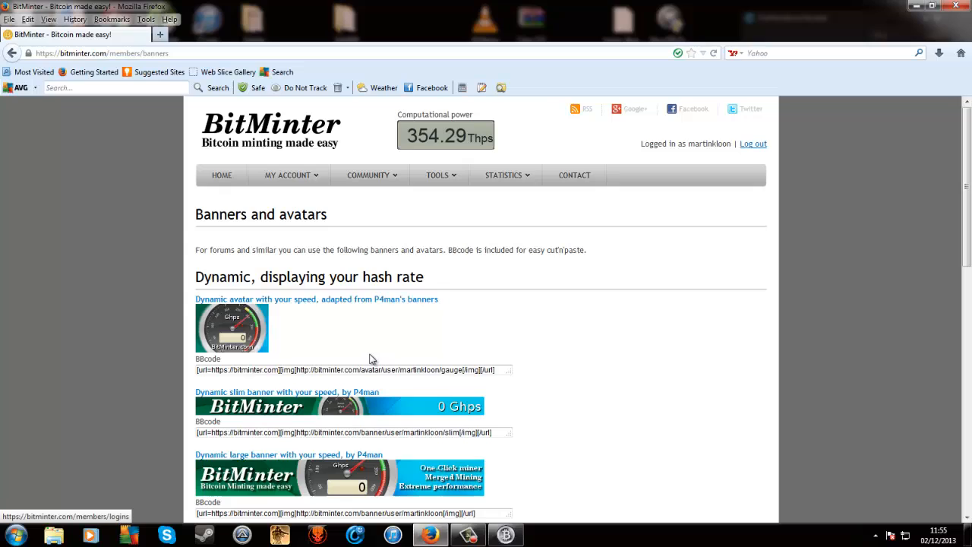
pyautogui.moveTo(276, 333)
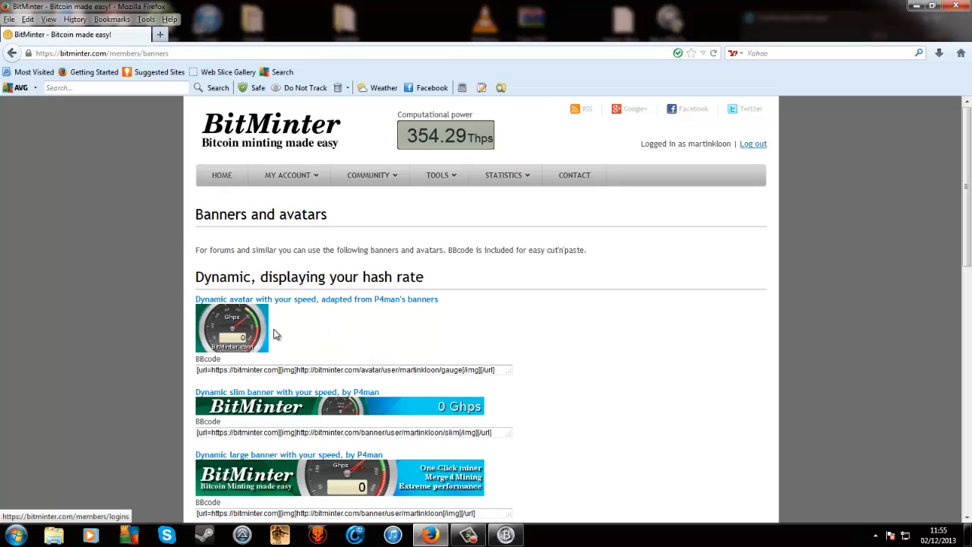
pyautogui.moveTo(278, 330)
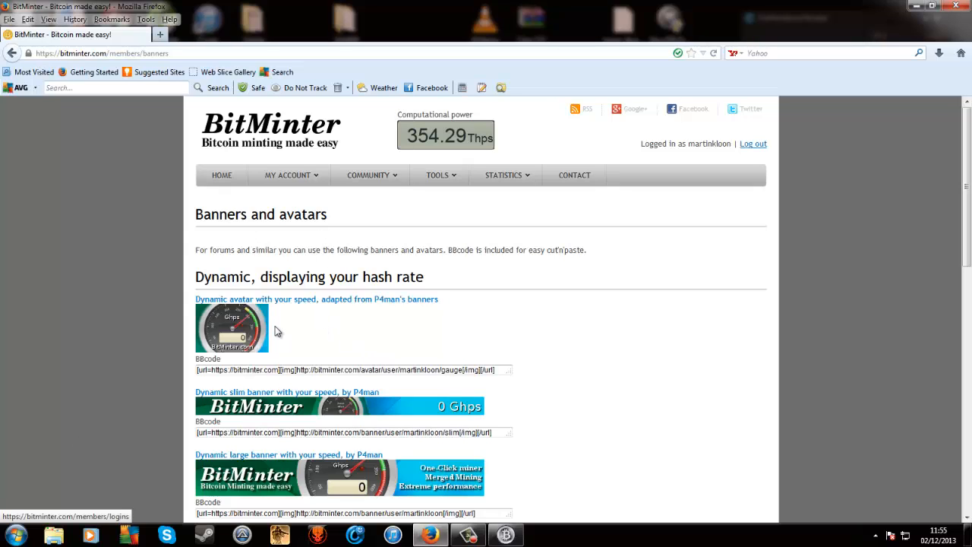
pyautogui.moveTo(785, 246)
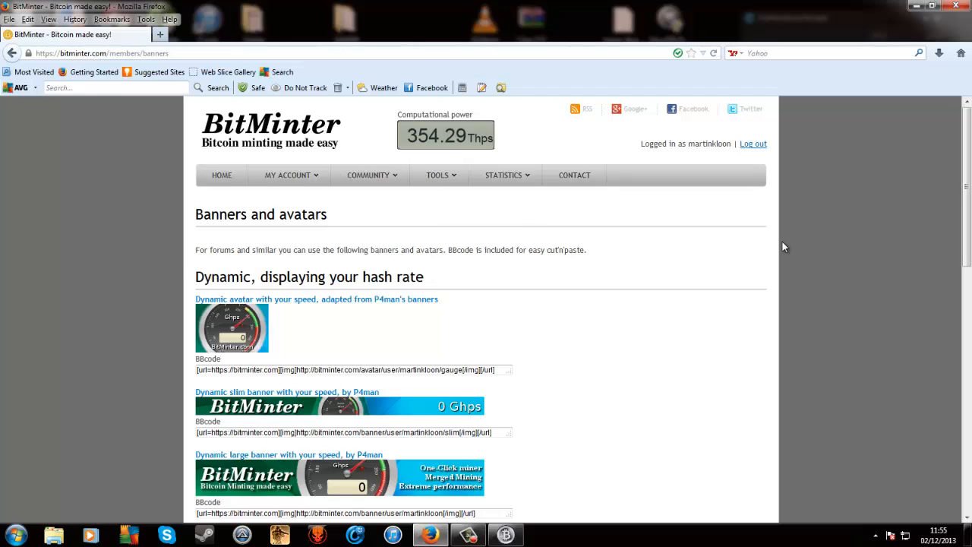
pyautogui.click(438, 175)
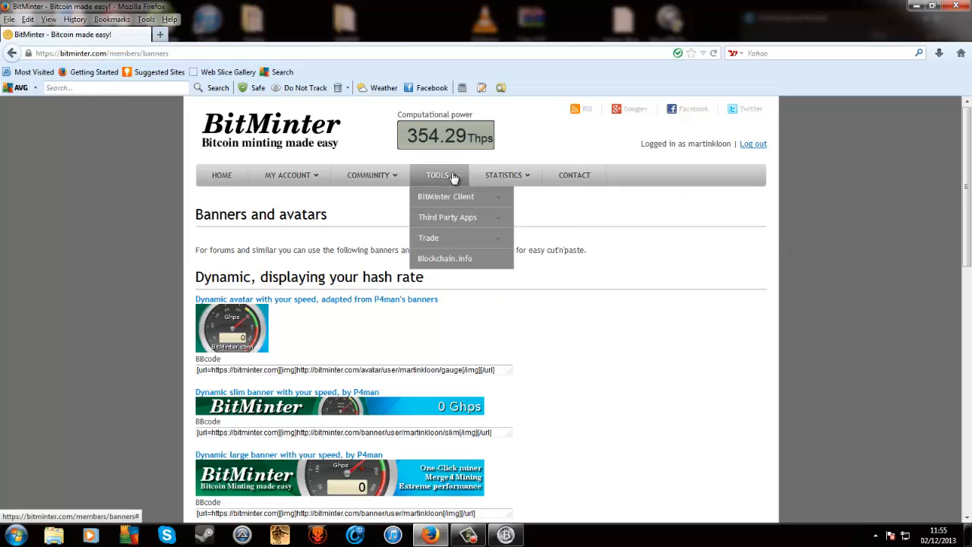
pyautogui.click(10, 536)
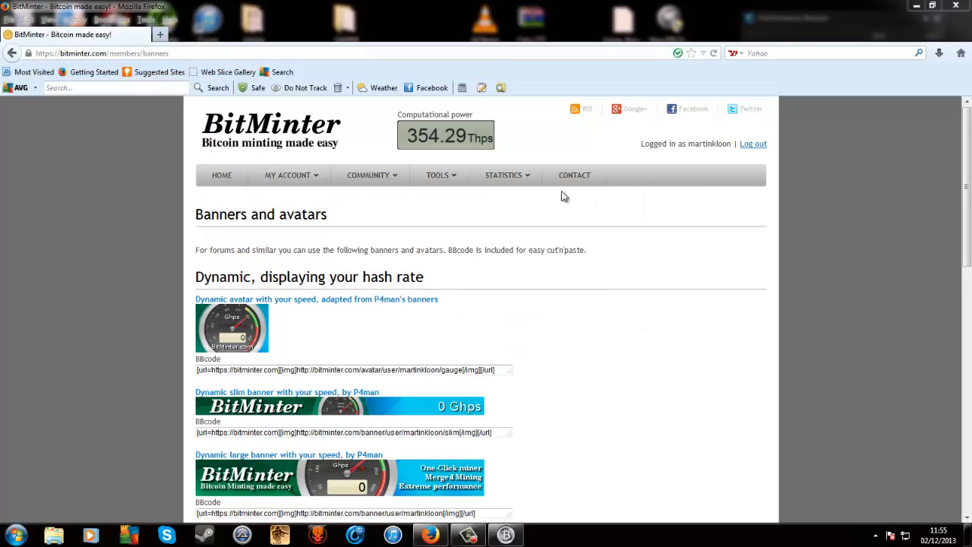
pyautogui.click(485, 535)
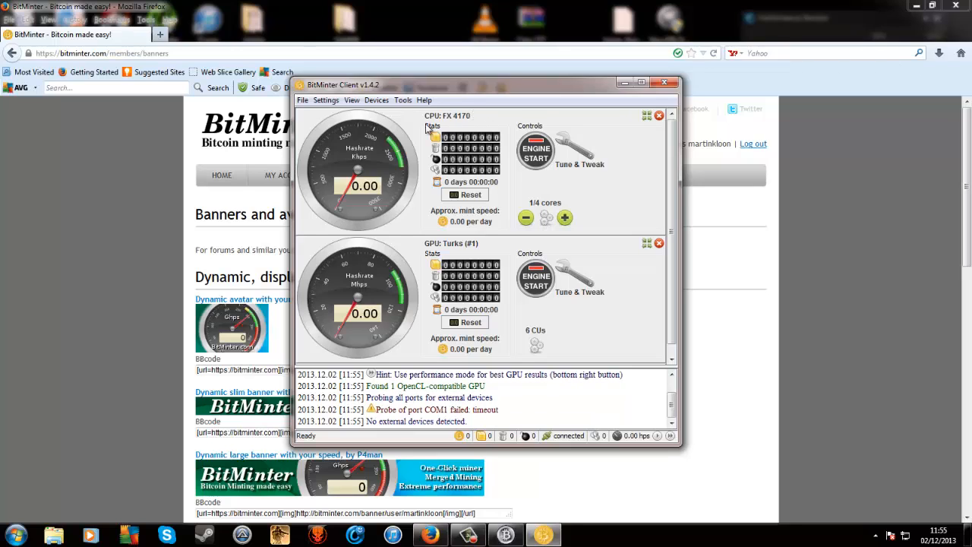
pyautogui.moveTo(272, 277)
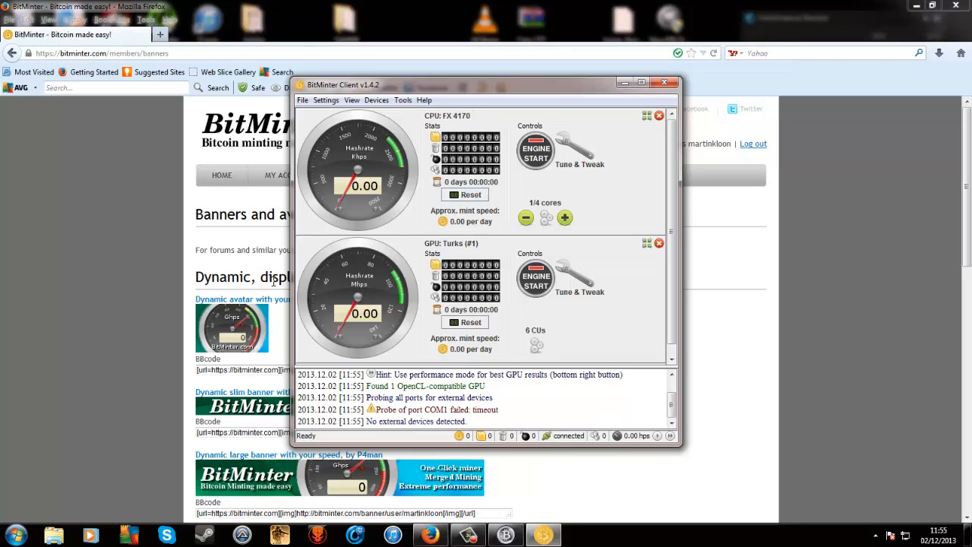
pyautogui.moveTo(351, 137)
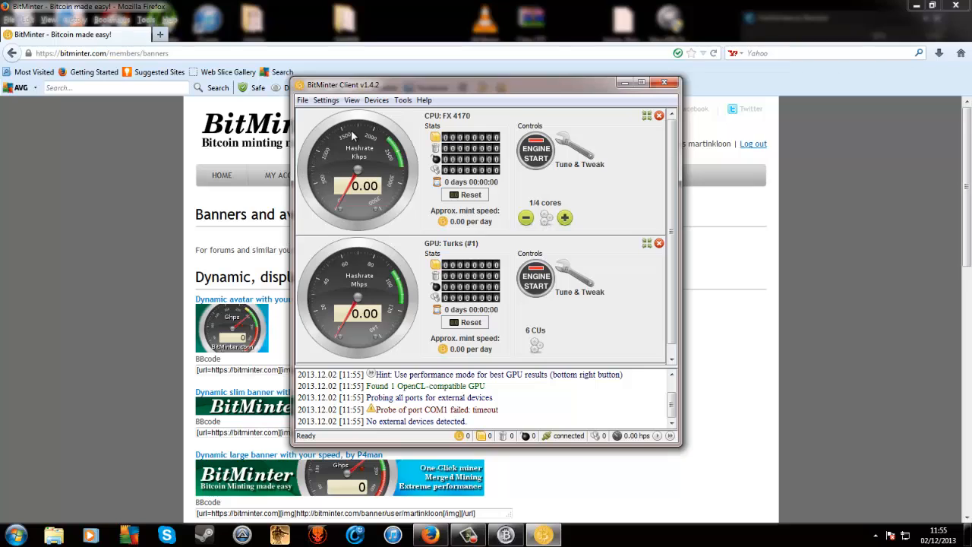
pyautogui.moveTo(387, 186)
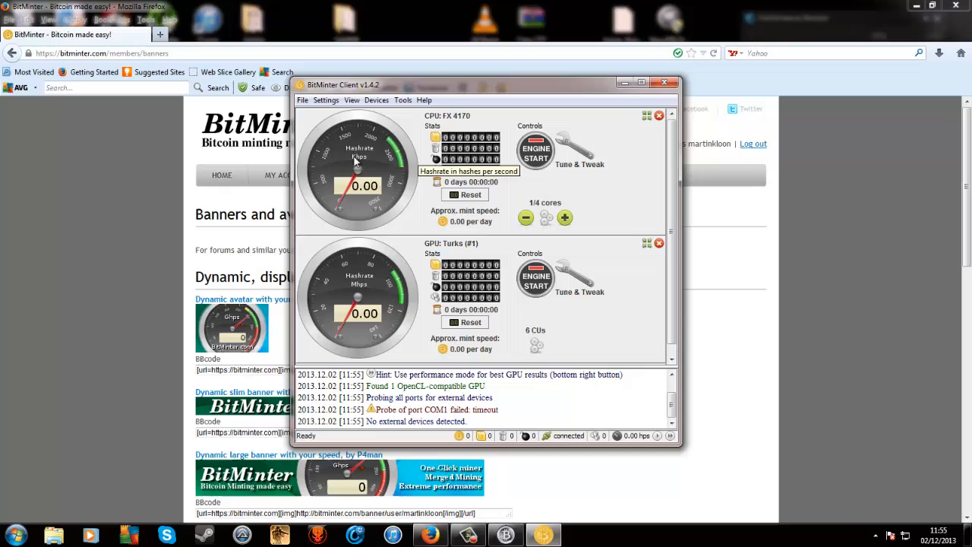
pyautogui.moveTo(375, 180)
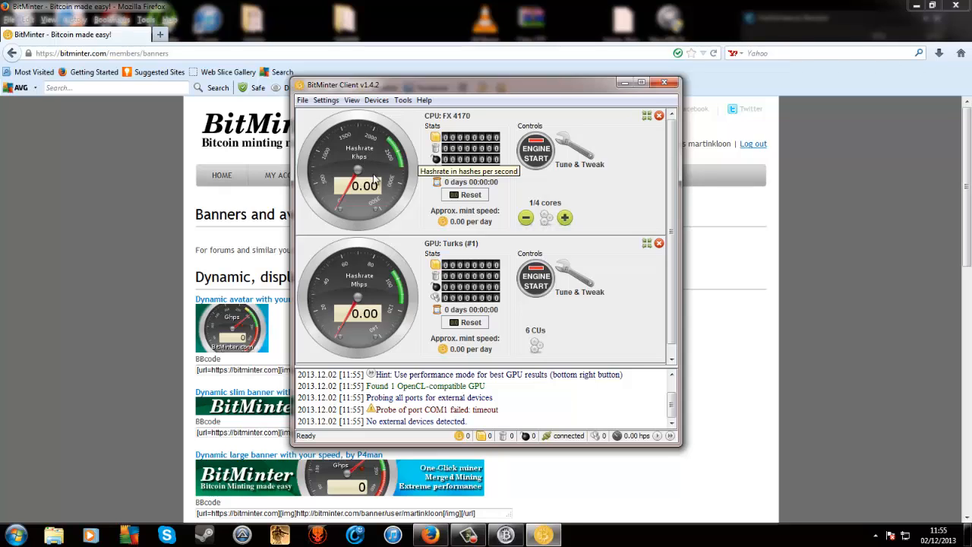
pyautogui.moveTo(581, 292)
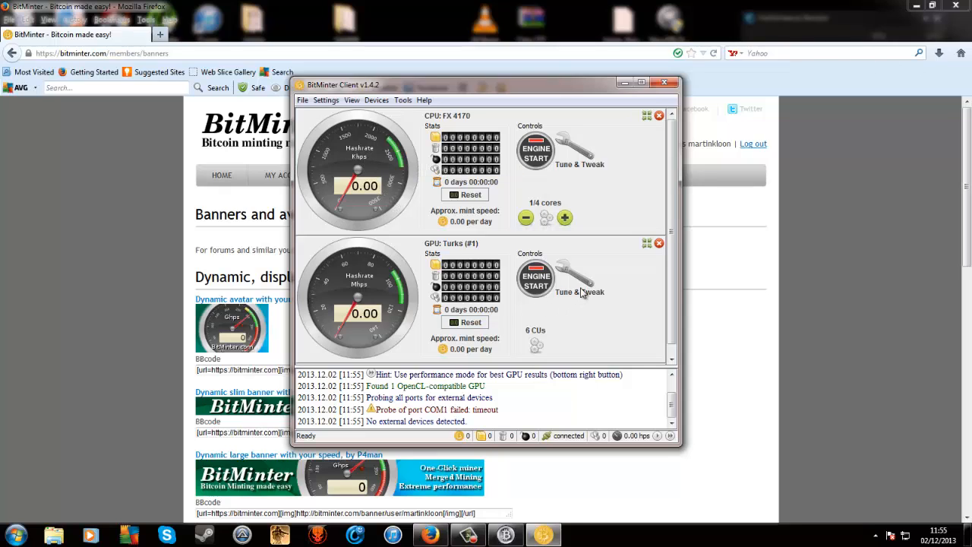
pyautogui.click(572, 277)
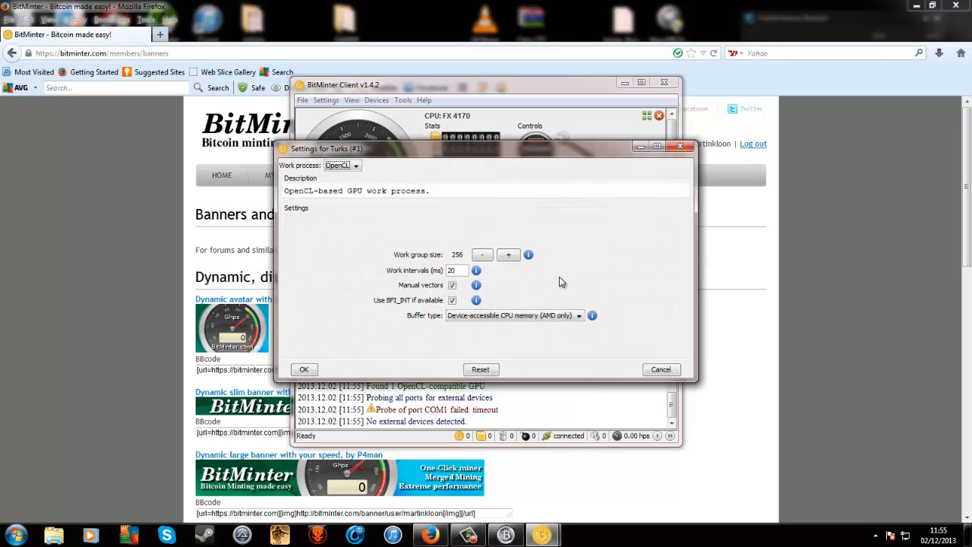
pyautogui.moveTo(469, 281)
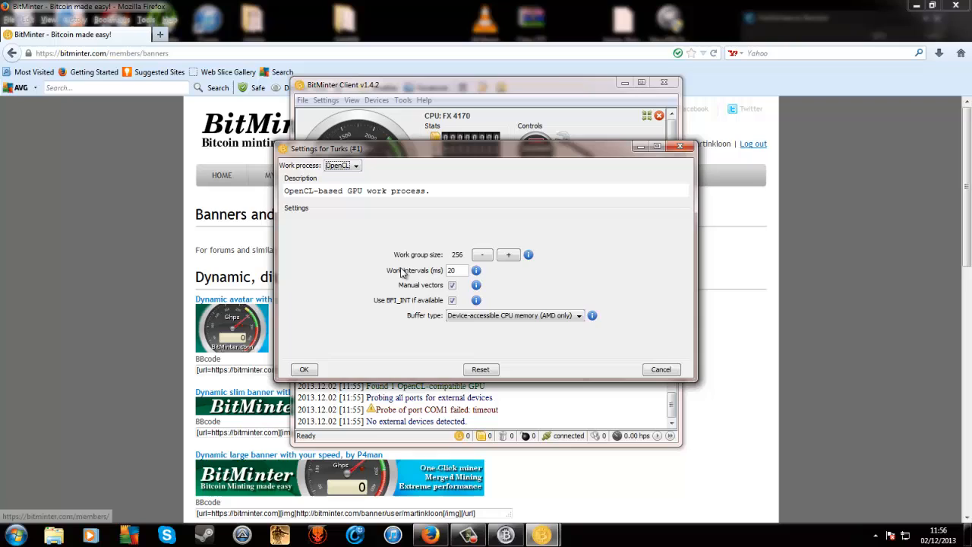
pyautogui.moveTo(498, 317)
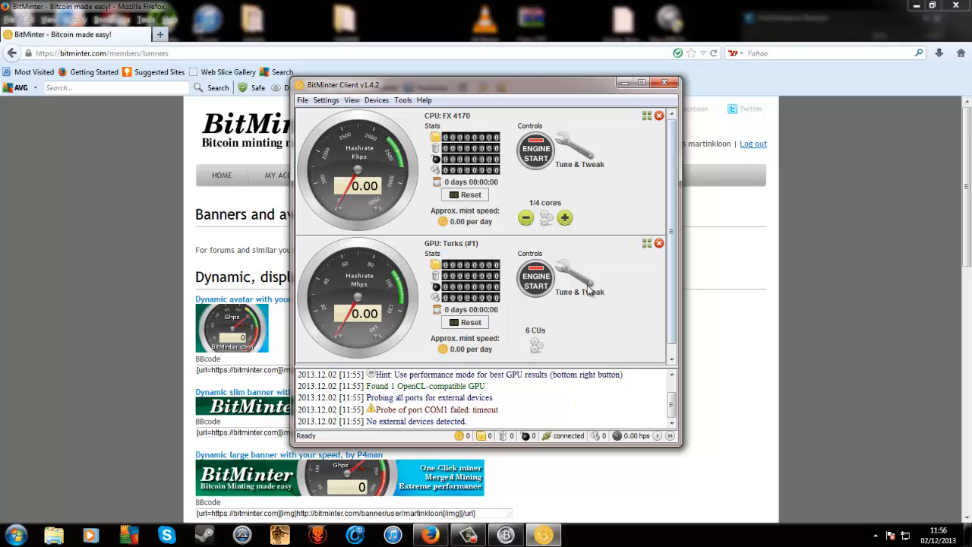
# - Browse the Tools, View and Settings menus, then open Settings > Account log-in dialog
pyautogui.click(402, 100)
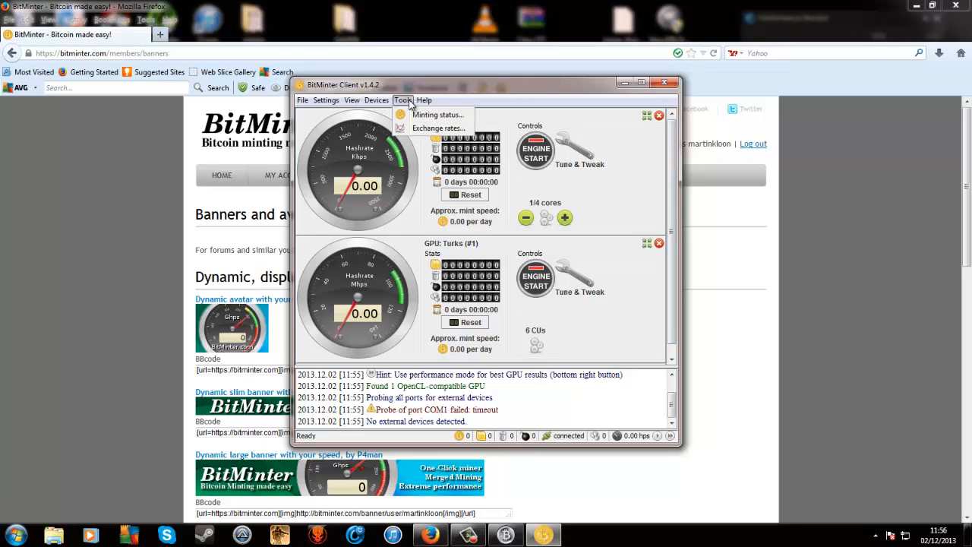
pyautogui.click(352, 99)
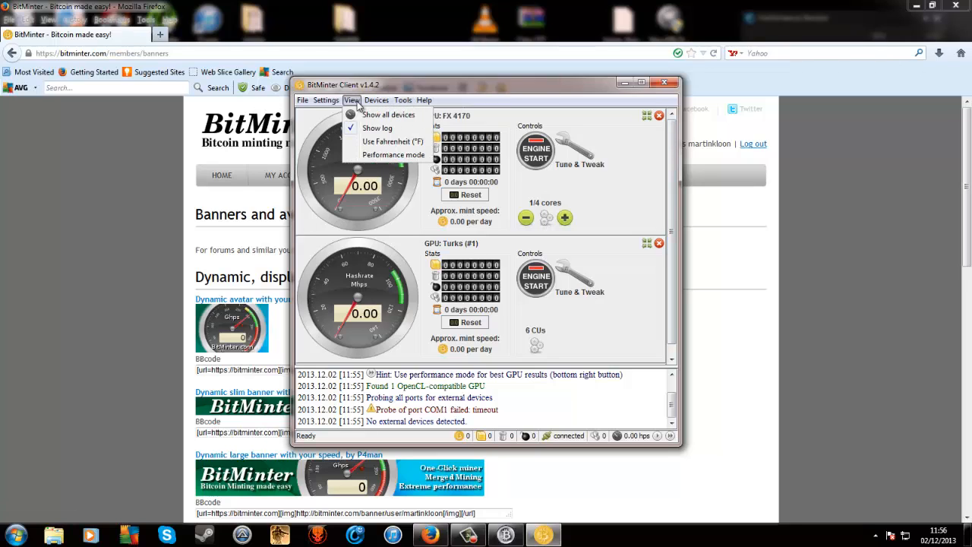
pyautogui.click(325, 100)
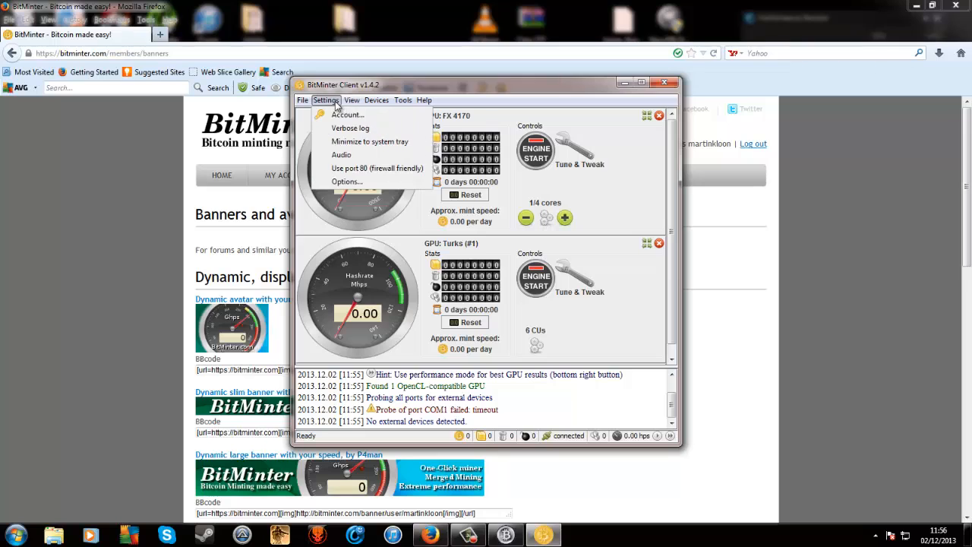
pyautogui.click(353, 115)
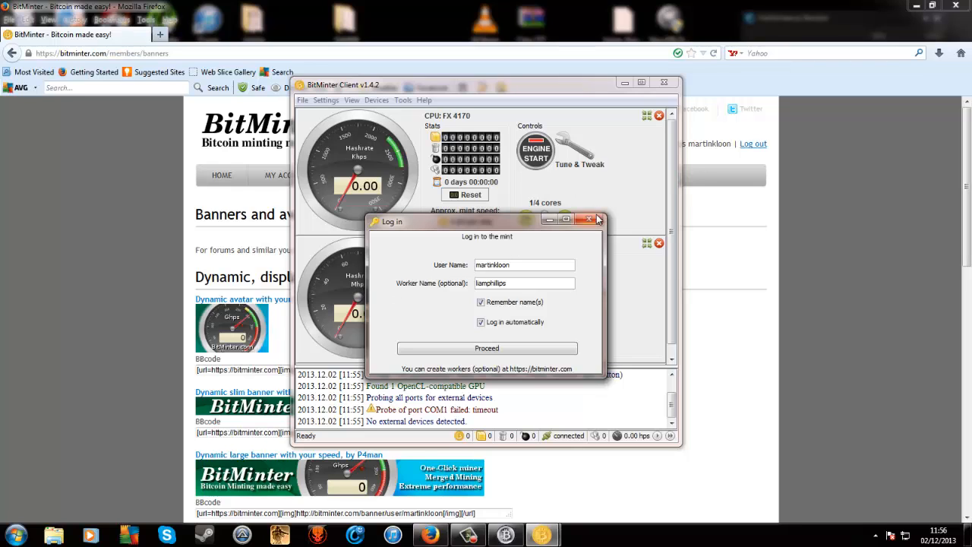
pyautogui.click(588, 220)
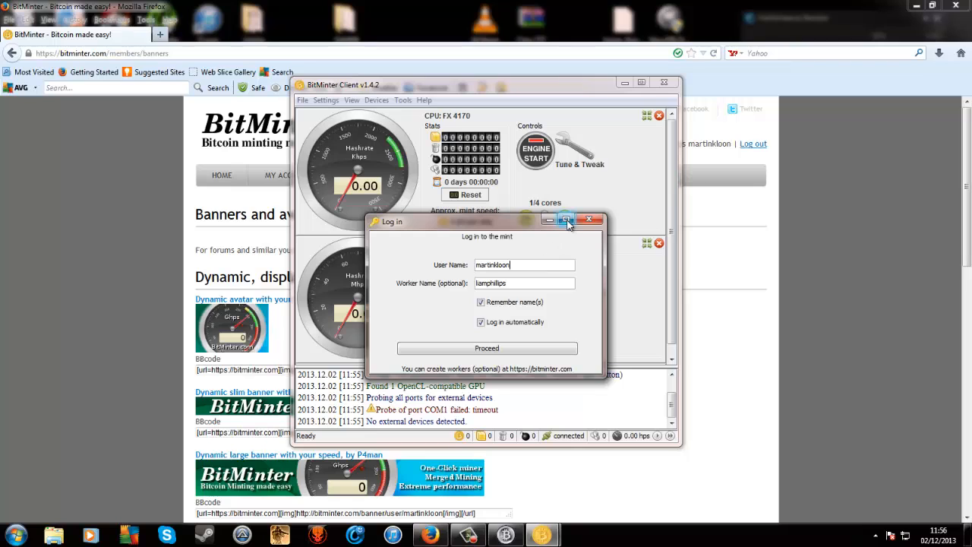
pyautogui.moveTo(510, 335)
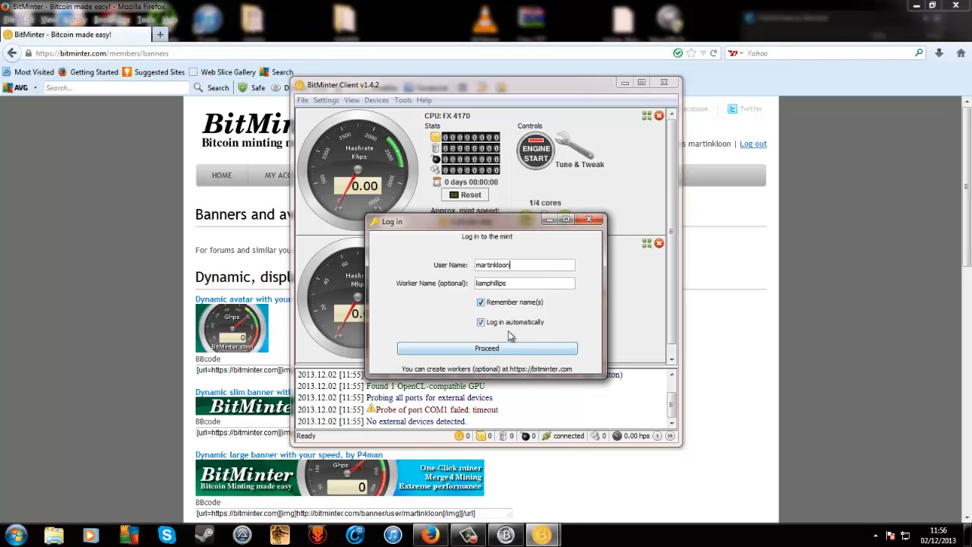
# - Log in to the mint, then stop GPU mining on the Turks card
pyautogui.click(487, 348)
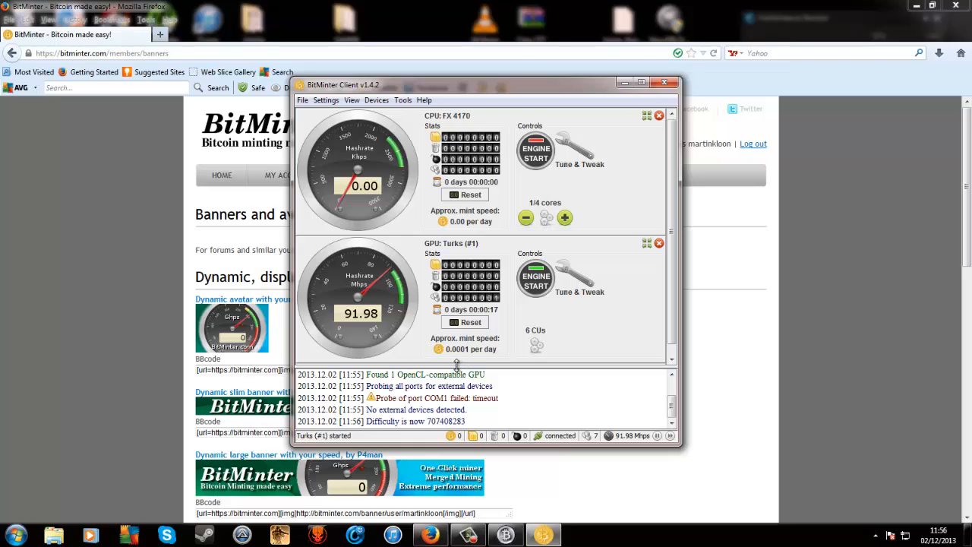
pyautogui.moveTo(460, 354)
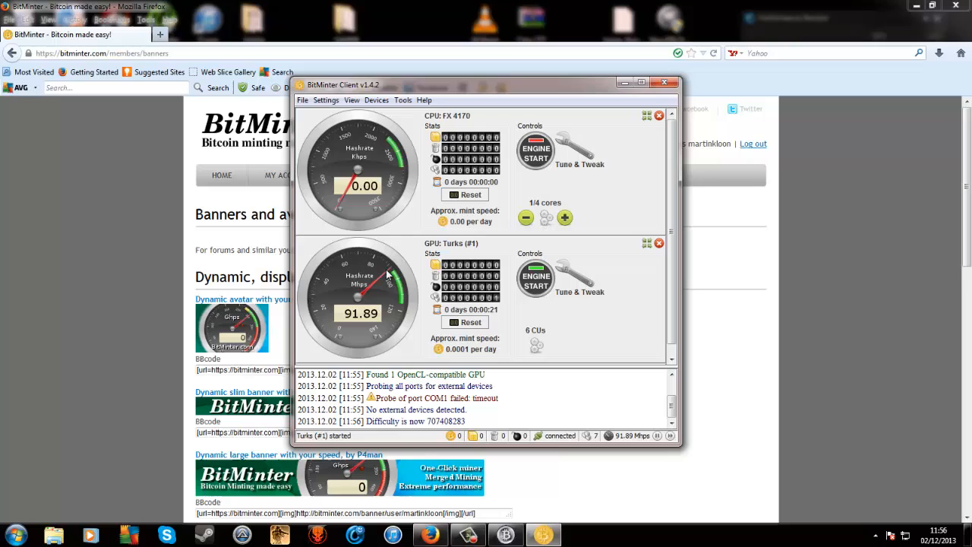
pyautogui.moveTo(378, 328)
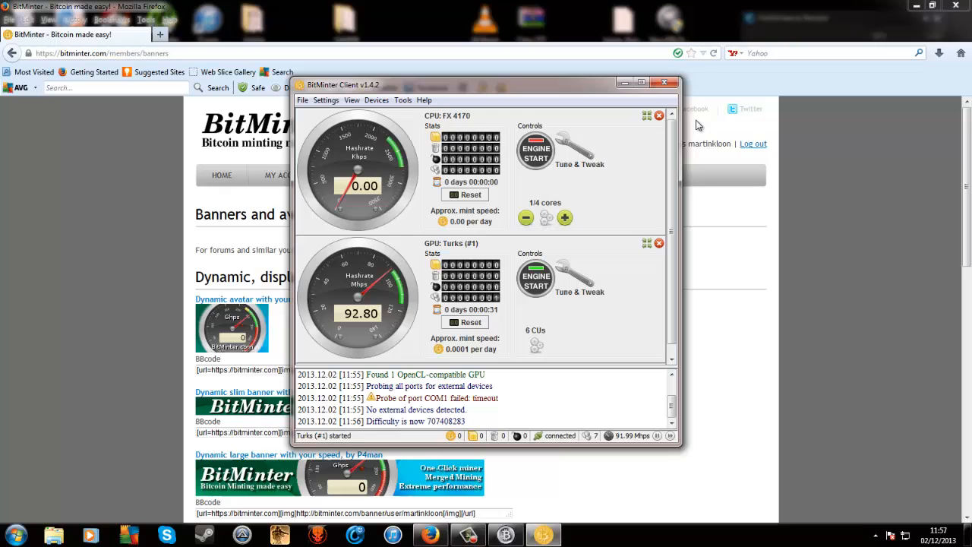
pyautogui.moveTo(610, 180)
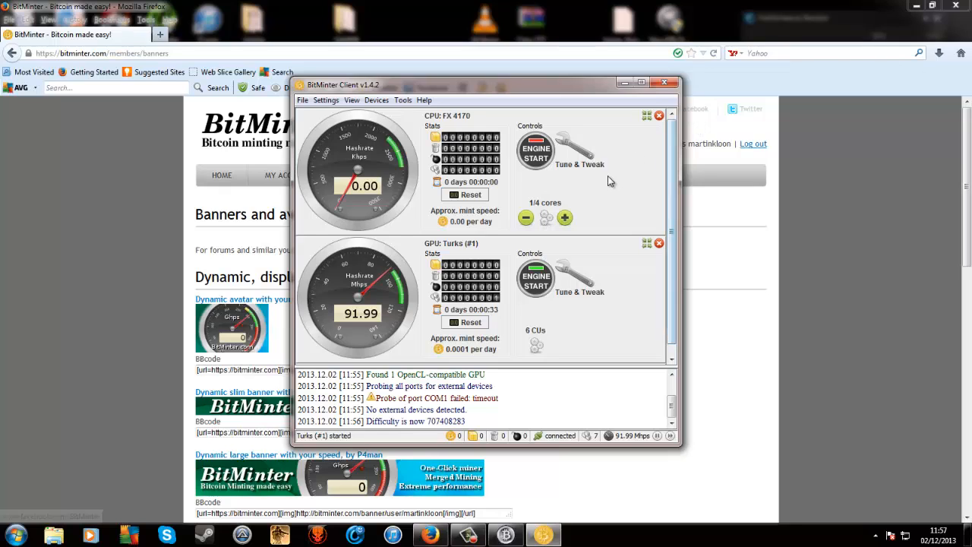
pyautogui.moveTo(410, 127)
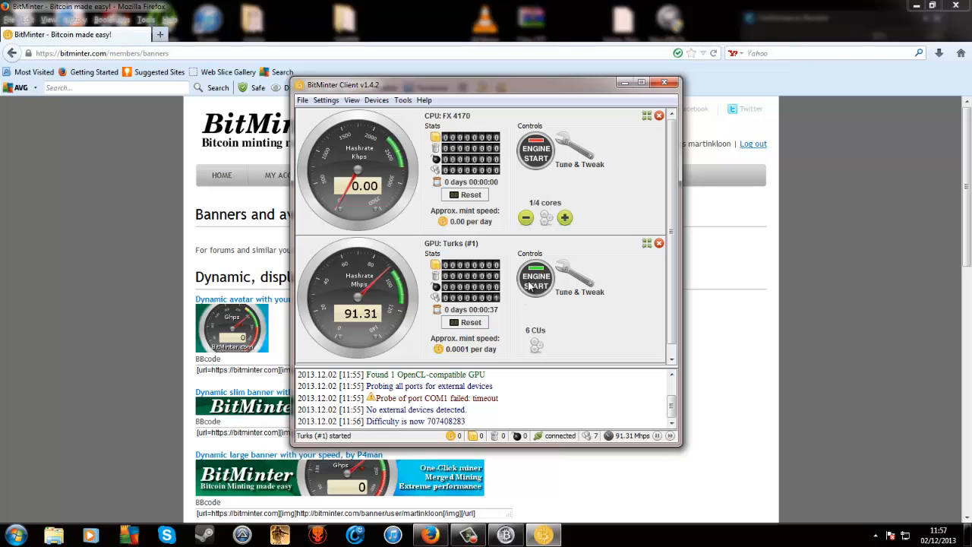
pyautogui.click(535, 281)
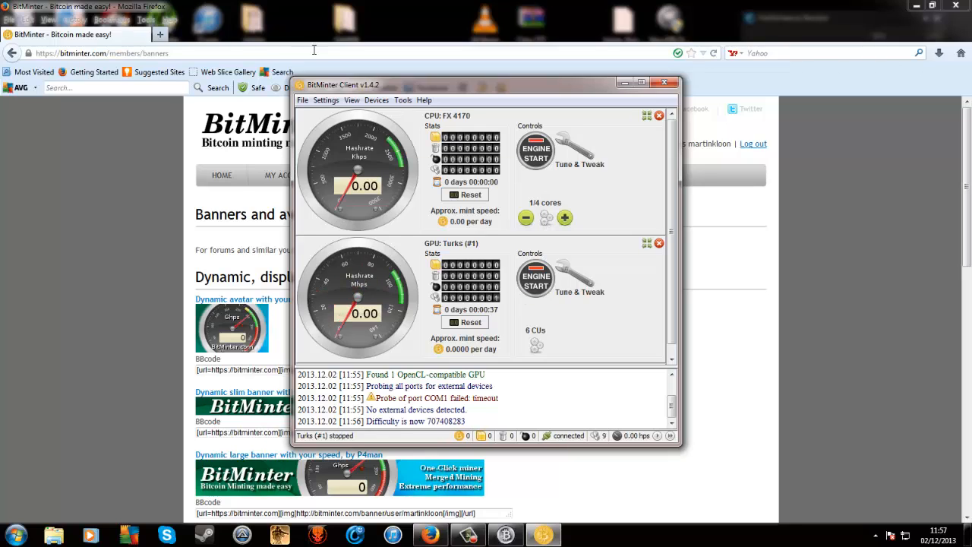
# - Check the Settings and Tools menus, then close the BitMinter Client window from the taskbar
pyautogui.click(326, 100)
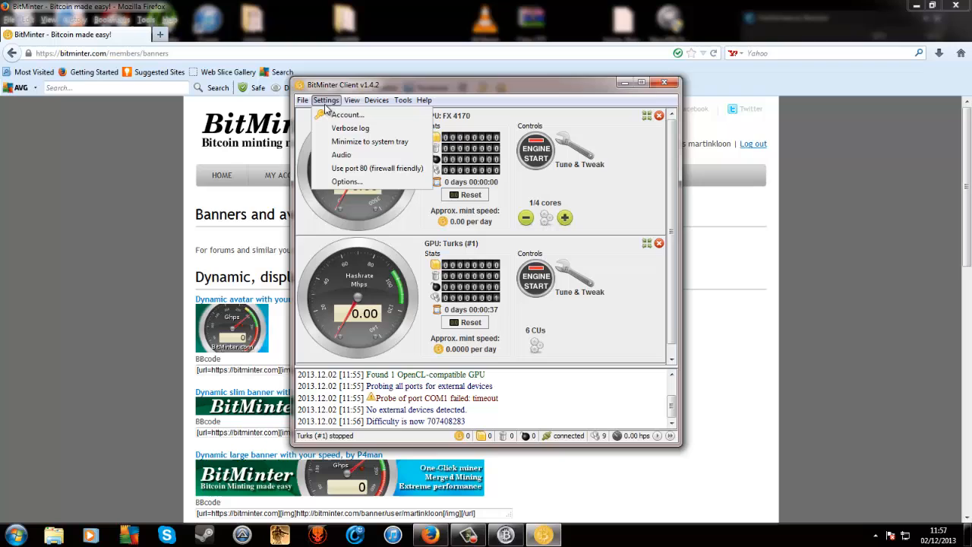
pyautogui.click(403, 100)
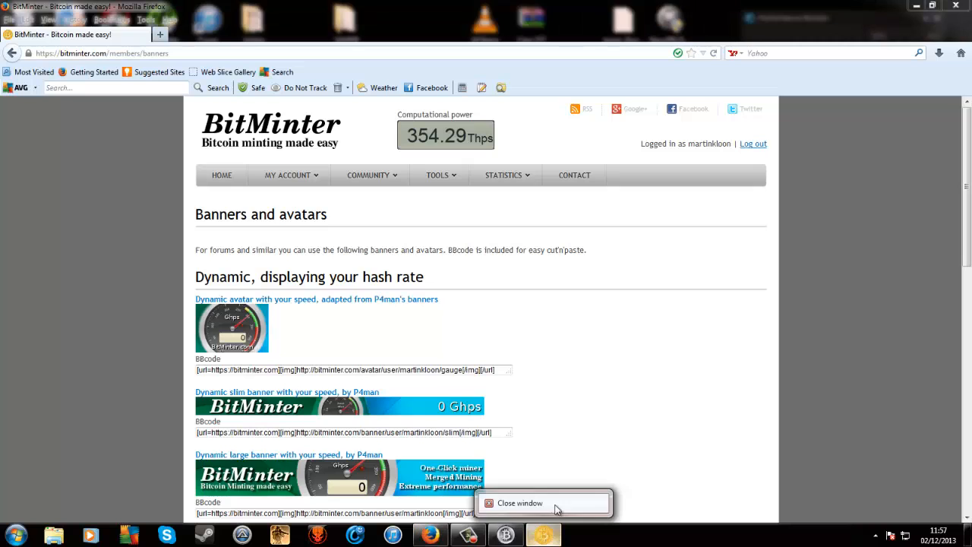
pyautogui.click(288, 175)
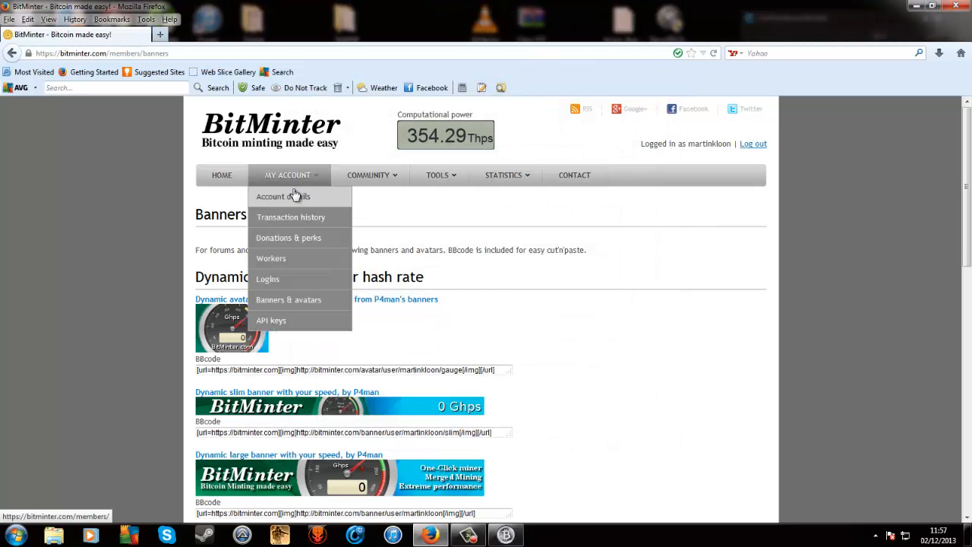
# - View account details (0.00026124 BTC, 0.00090860 NMC), then MultiBit's transaction history
pyautogui.click(286, 196)
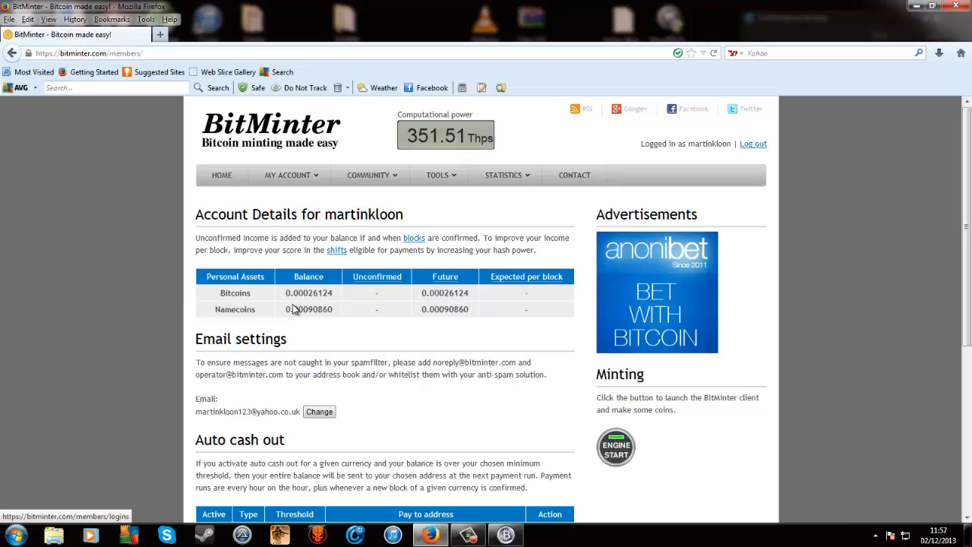
pyautogui.moveTo(296, 305)
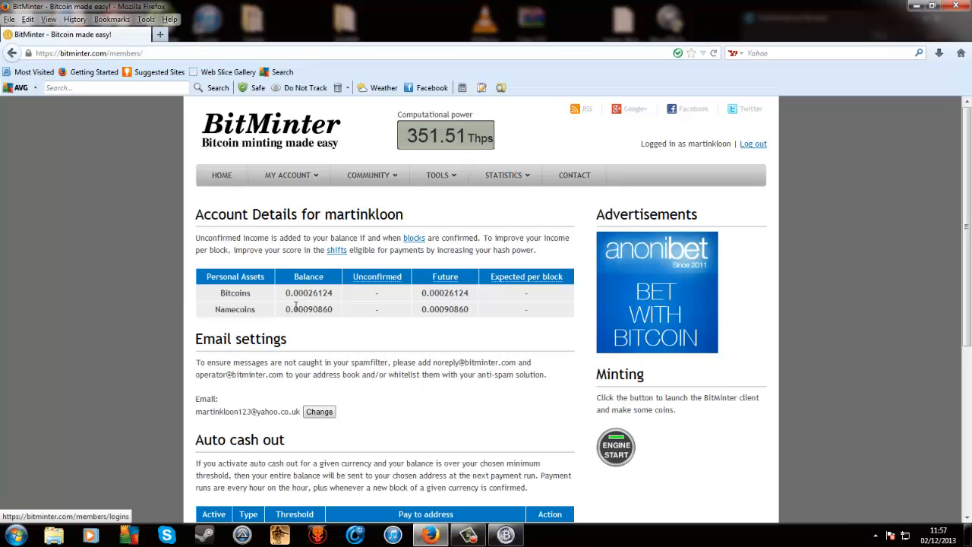
pyautogui.moveTo(211, 288)
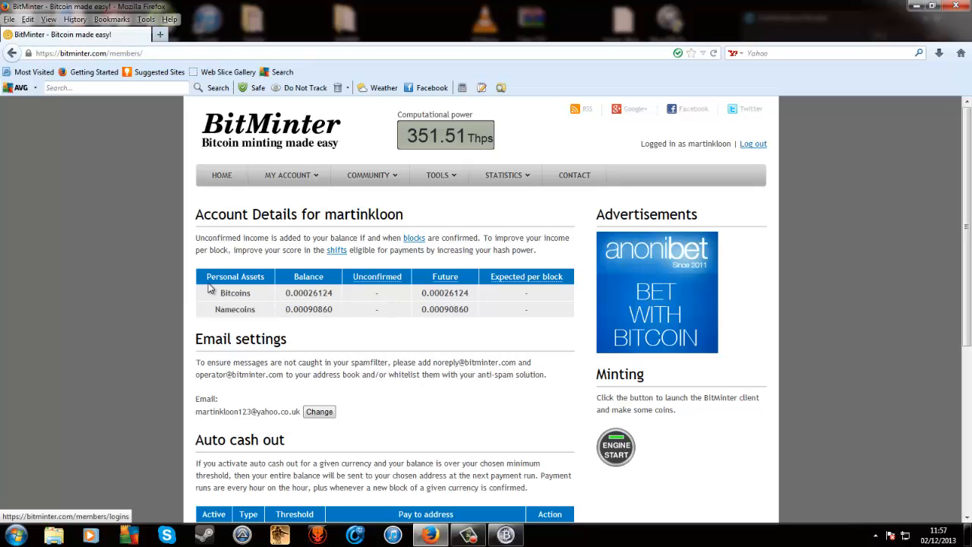
pyautogui.moveTo(466, 267)
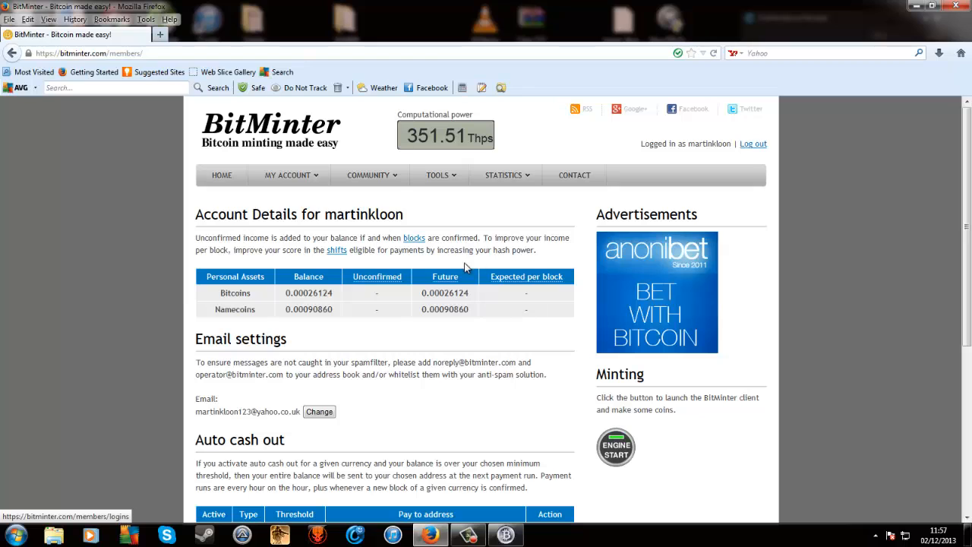
pyautogui.moveTo(389, 431)
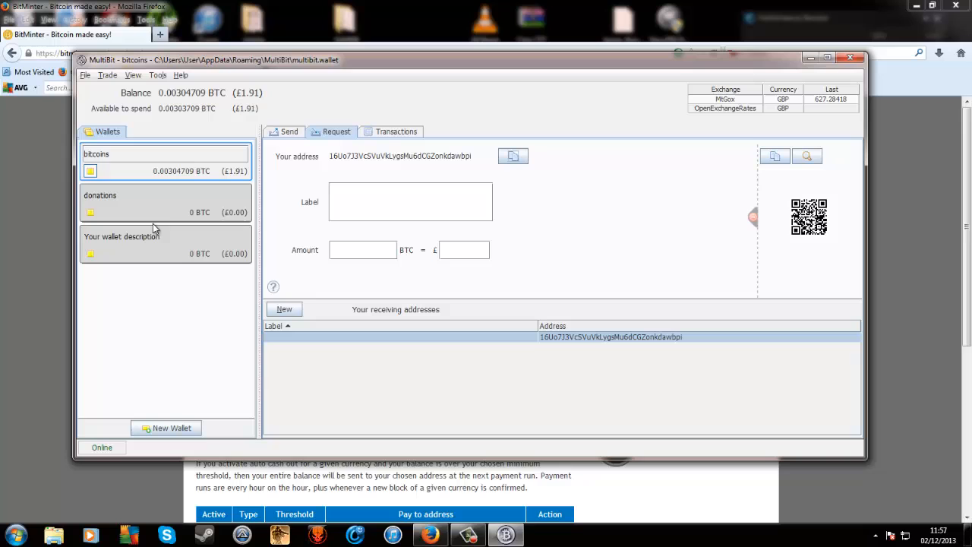
pyautogui.click(396, 132)
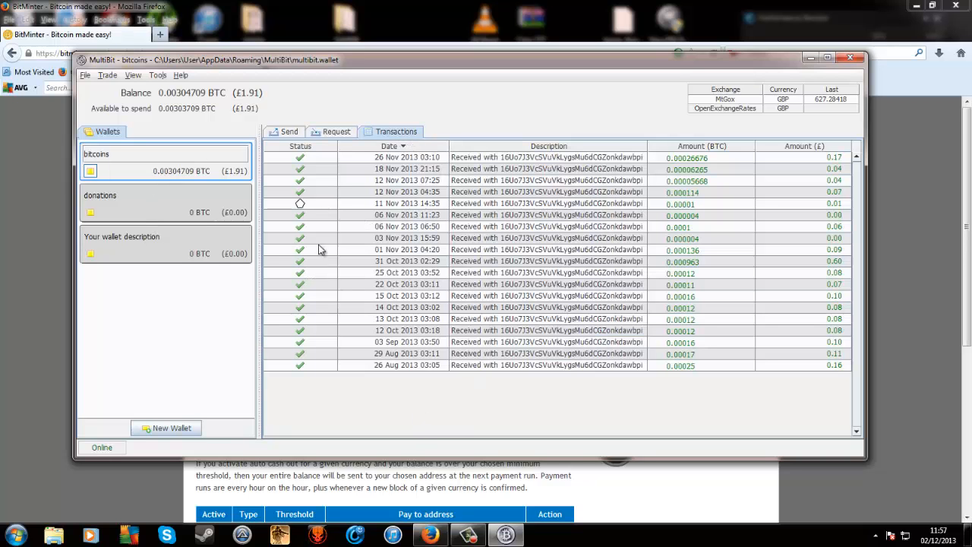
pyautogui.moveTo(459, 219)
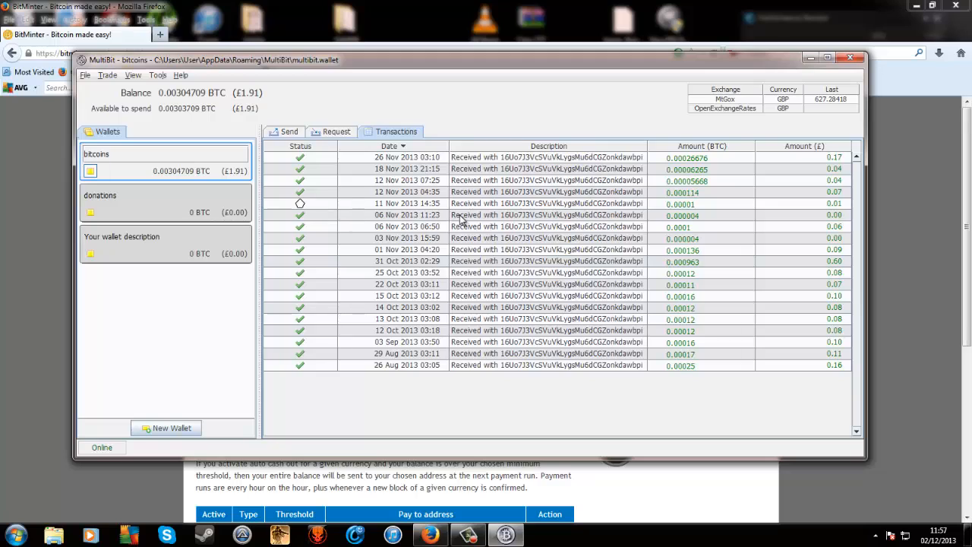
pyautogui.moveTo(483, 307)
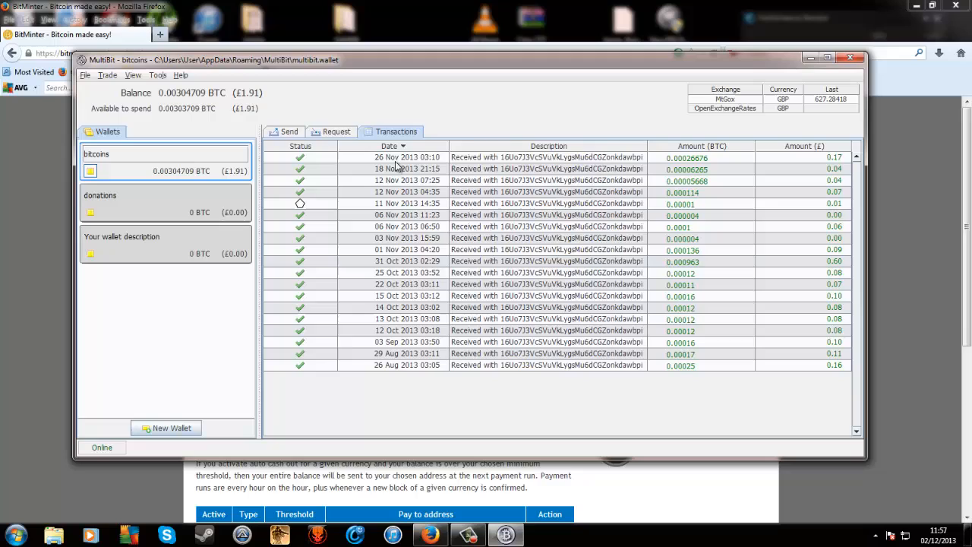
pyautogui.moveTo(837, 211)
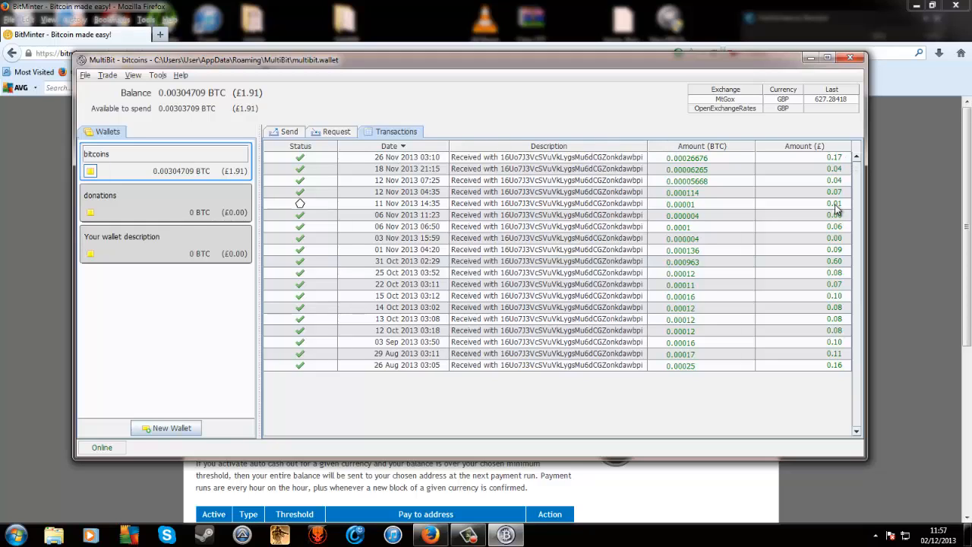
pyautogui.moveTo(807, 104)
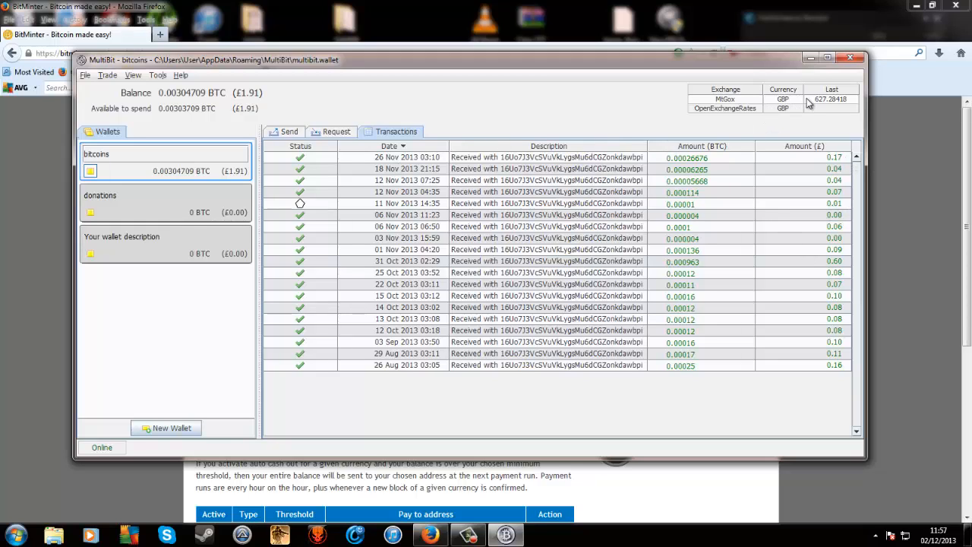
pyautogui.moveTo(815, 103)
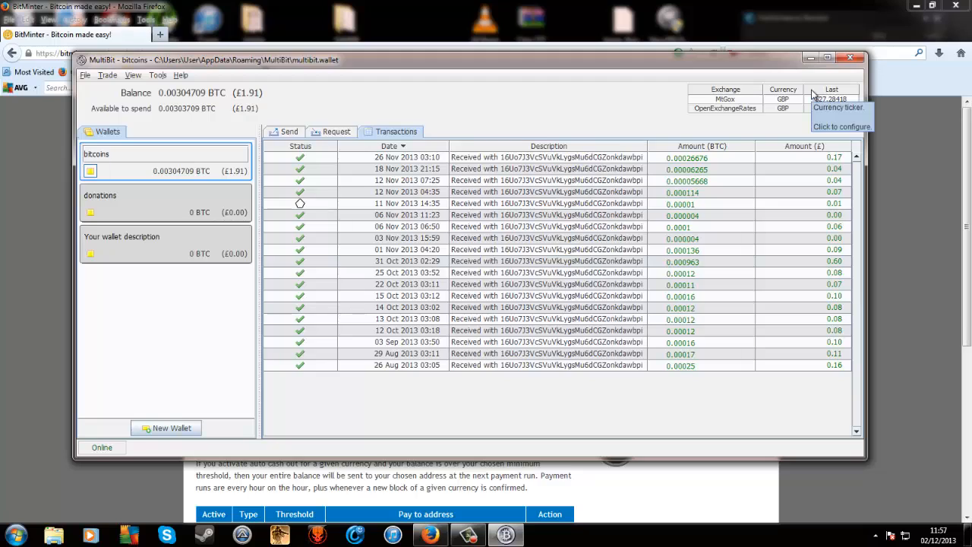
pyautogui.moveTo(768, 65)
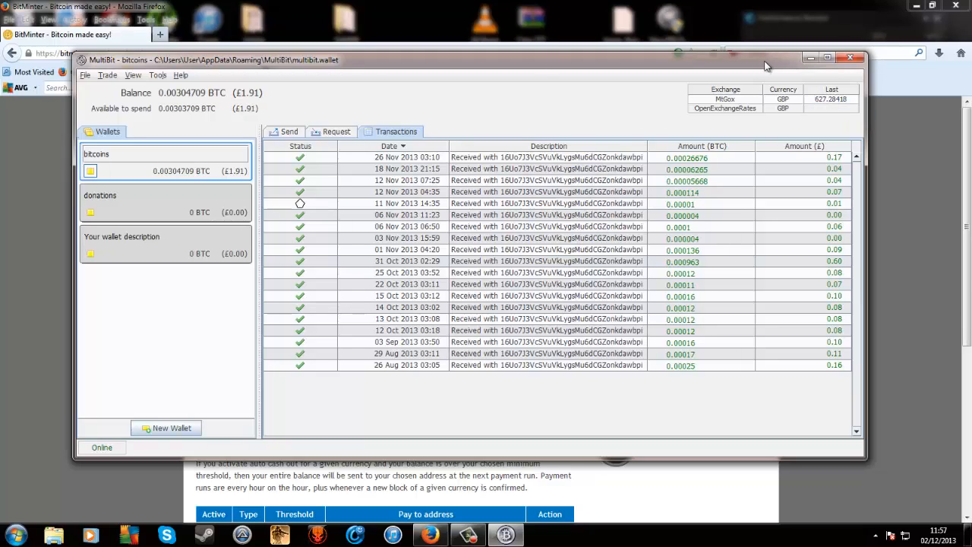
pyautogui.moveTo(740, 88)
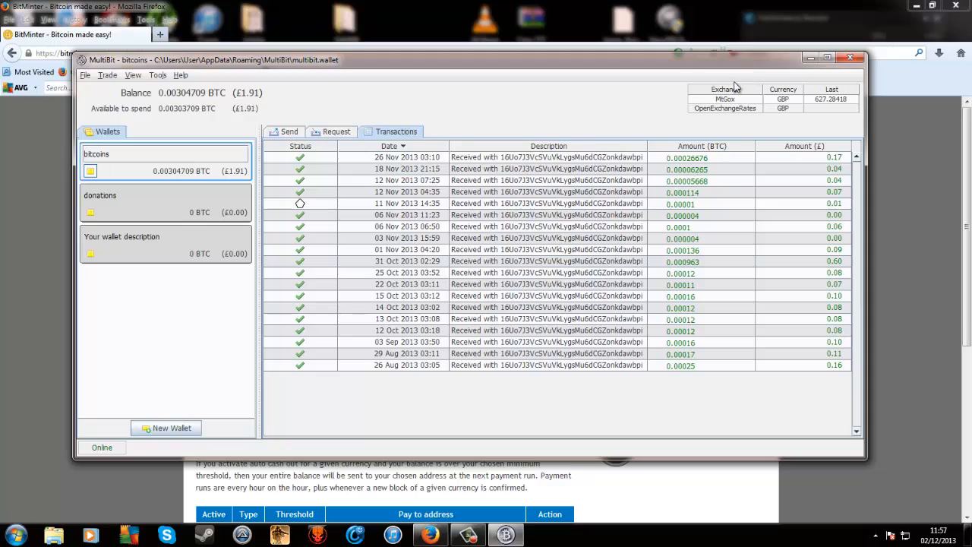
pyautogui.moveTo(191, 202)
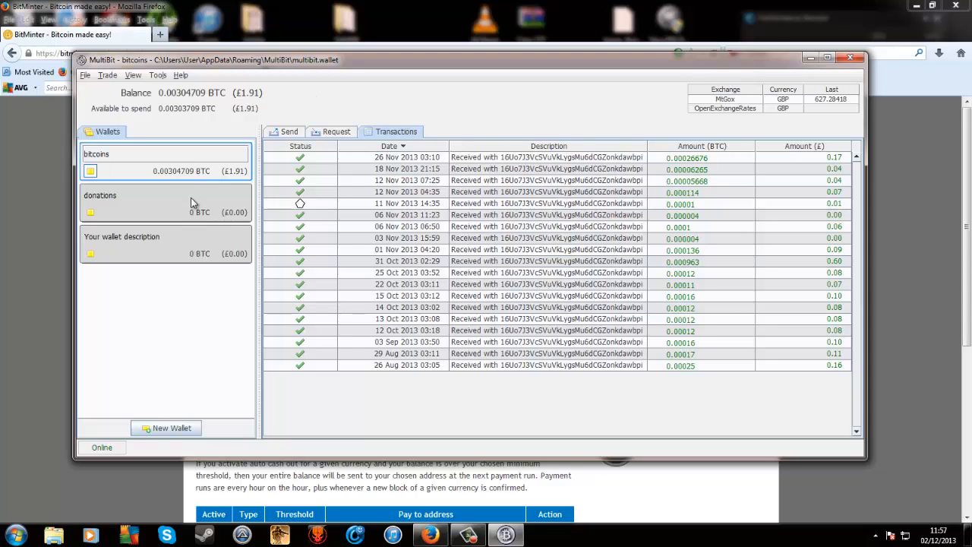
pyautogui.moveTo(818, 111)
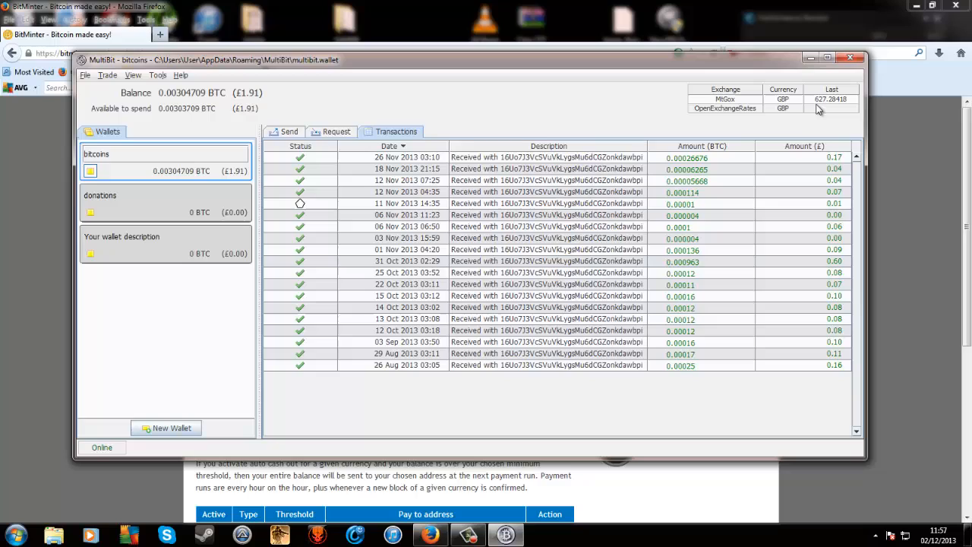
pyautogui.moveTo(341, 184)
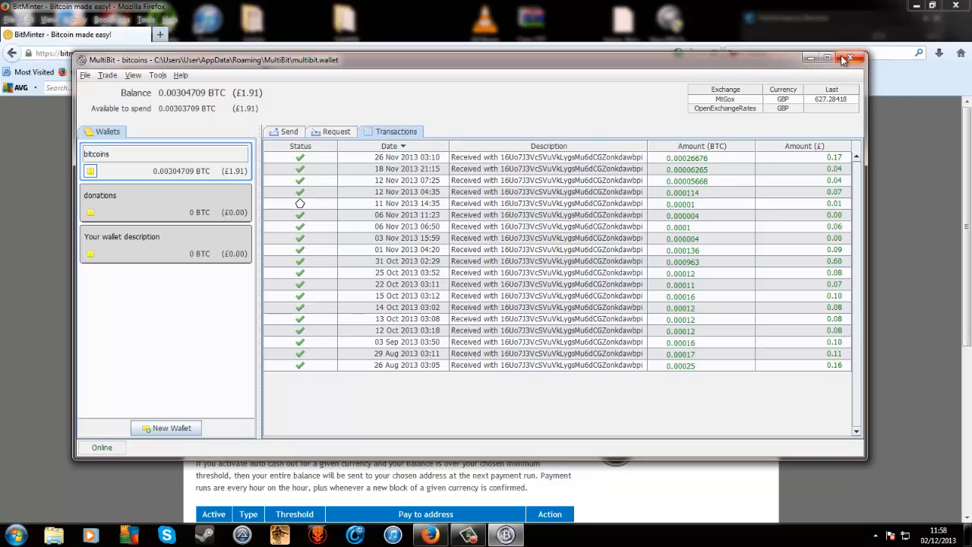
# - Close MultiBit and open the Statistics > Blocks (income) page listing recent BTC blocks
pyautogui.click(854, 55)
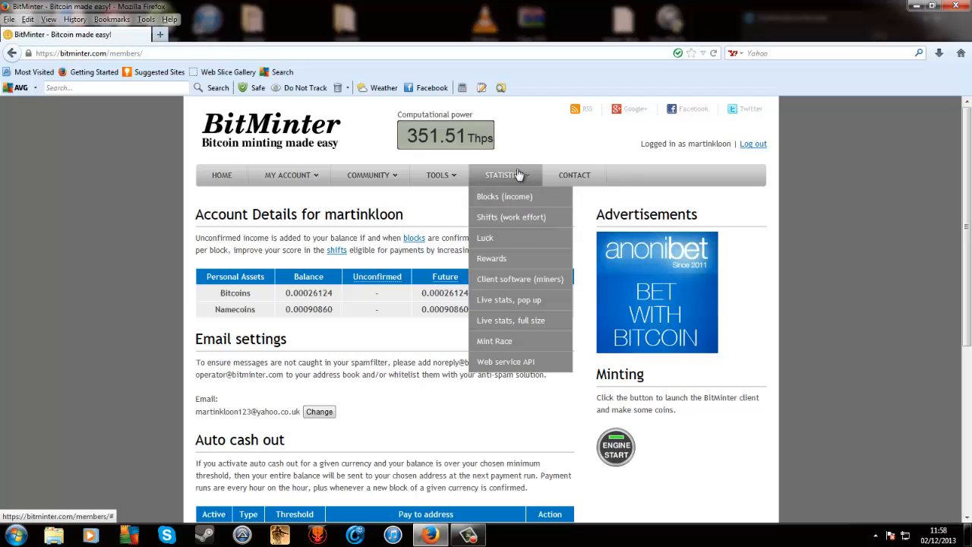
pyautogui.moveTo(499, 184)
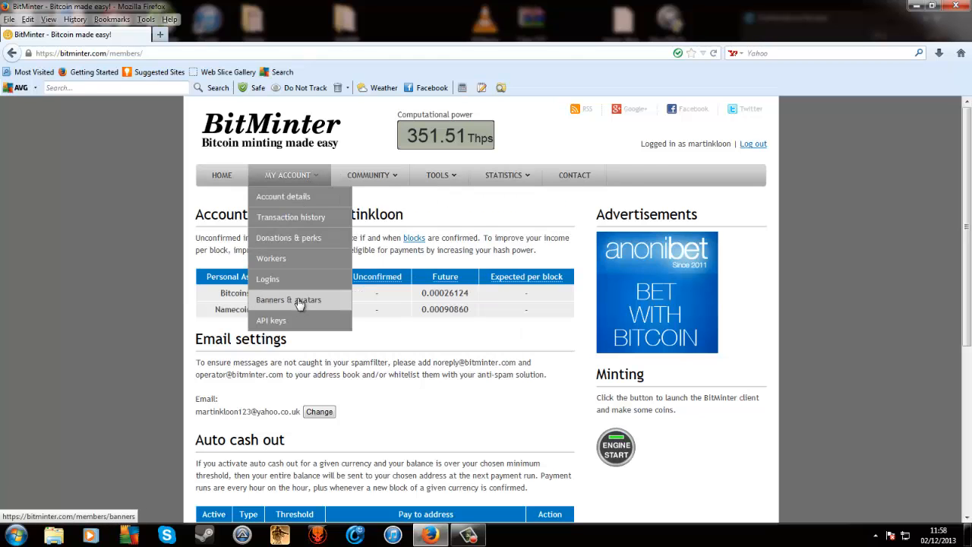
pyautogui.click(504, 175)
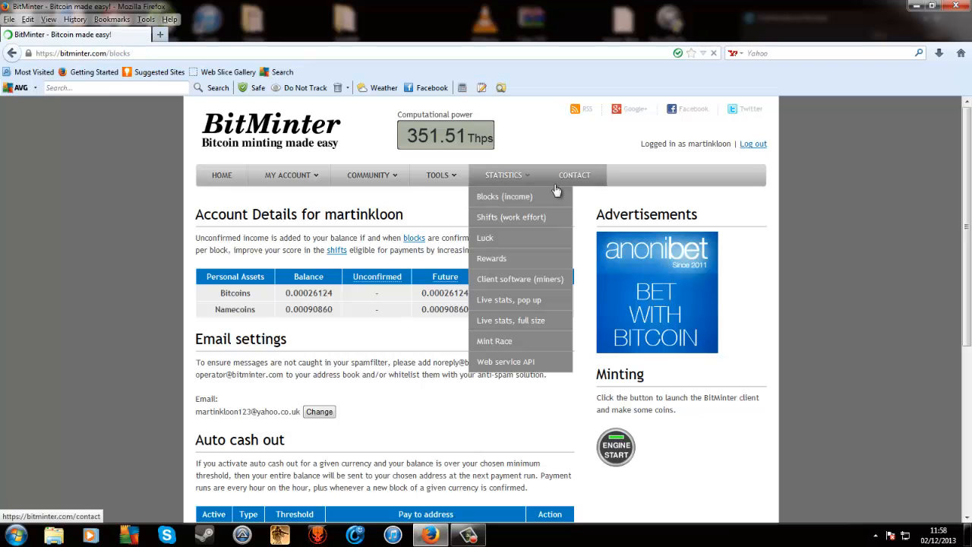
pyautogui.click(505, 196)
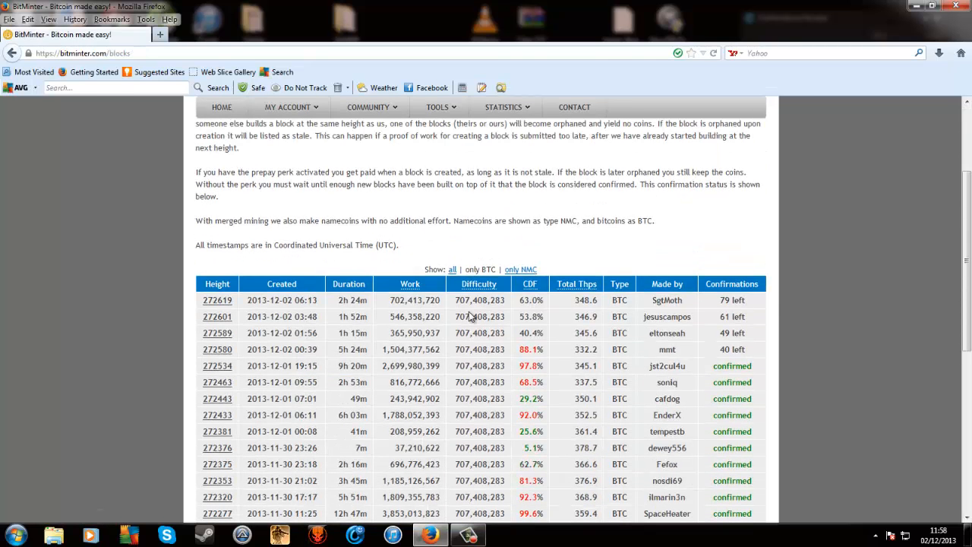